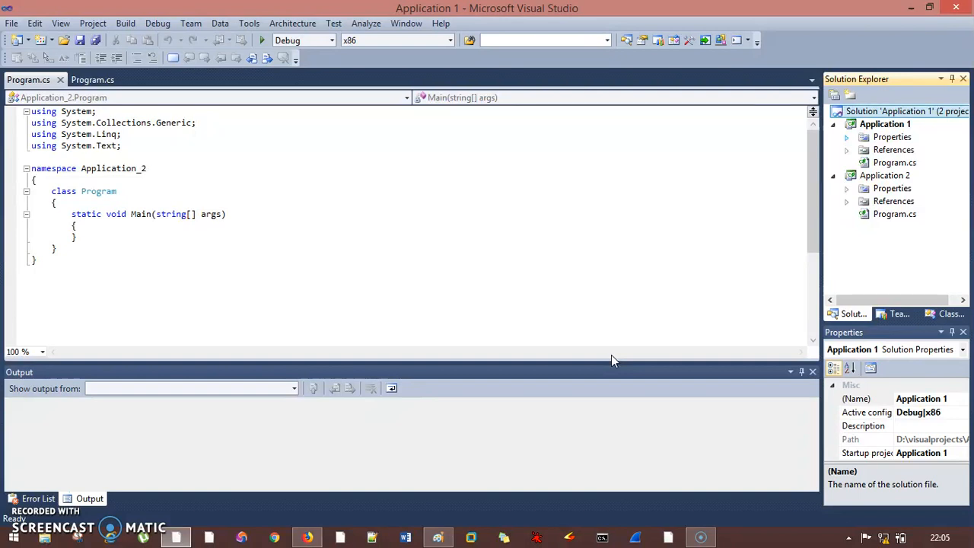
pyautogui.moveTo(601, 269)
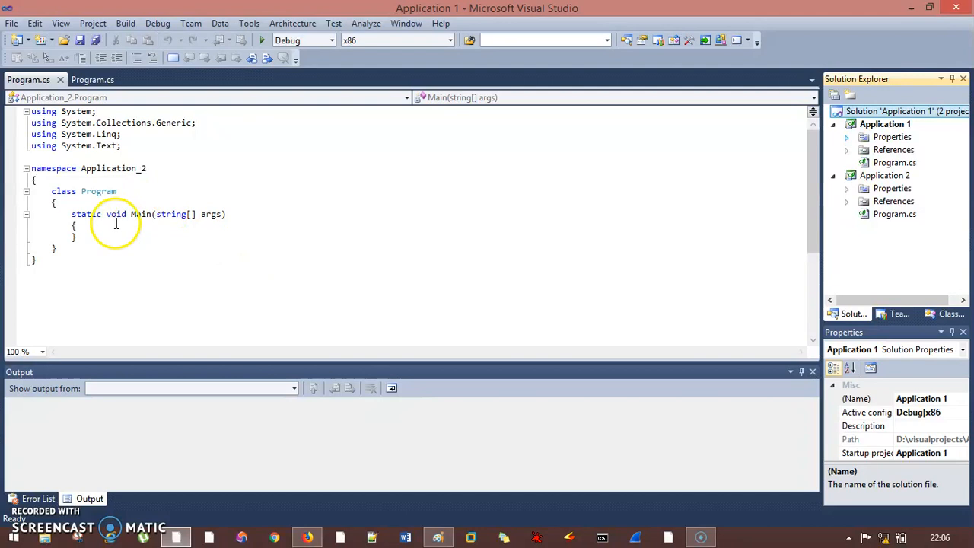
pyautogui.moveTo(238, 230)
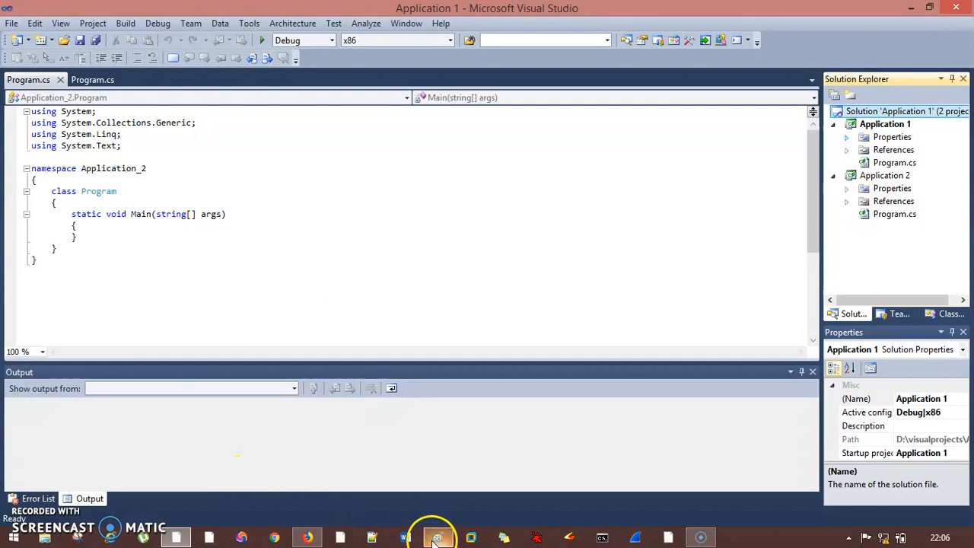
# Step: Review the DLL hell diagram and both application projects in the solution
pyautogui.click(435, 537)
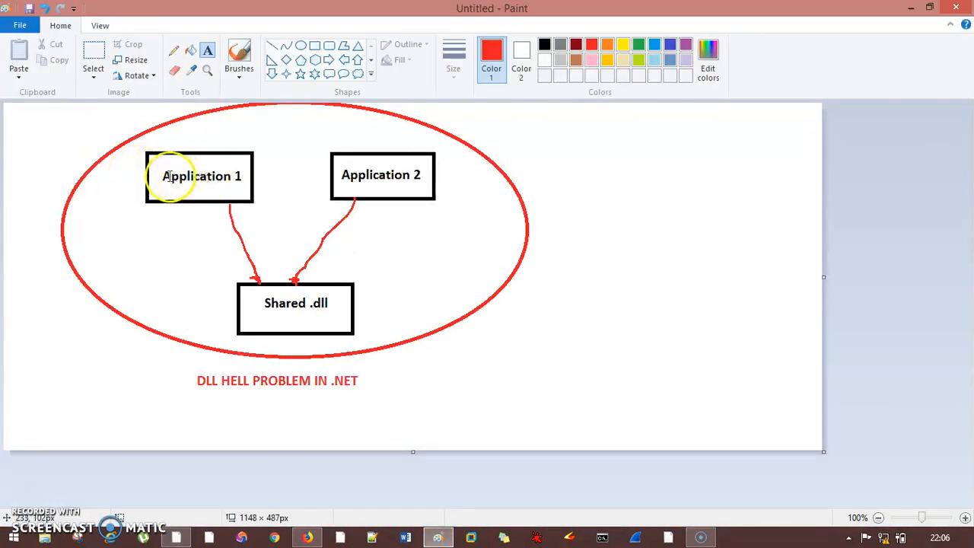
pyautogui.moveTo(459, 179)
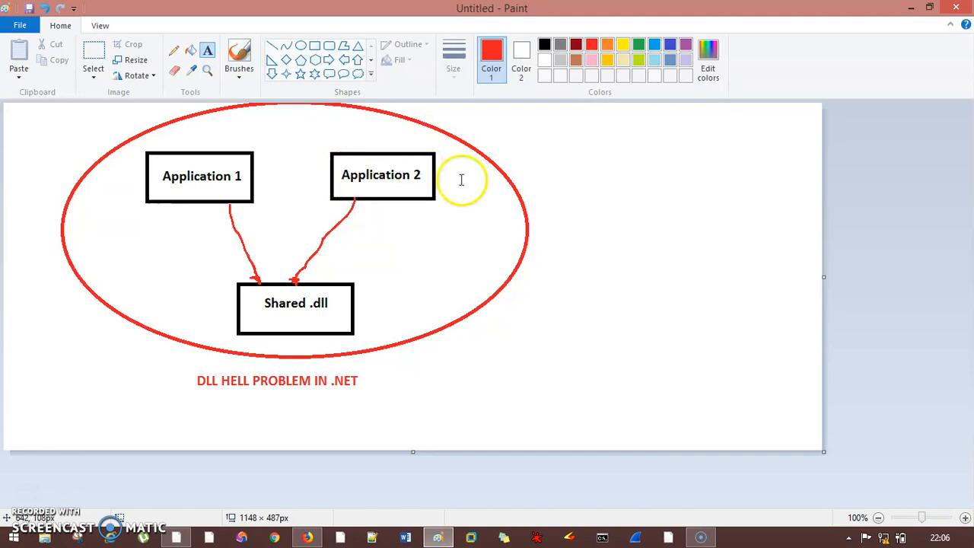
pyautogui.moveTo(268, 318)
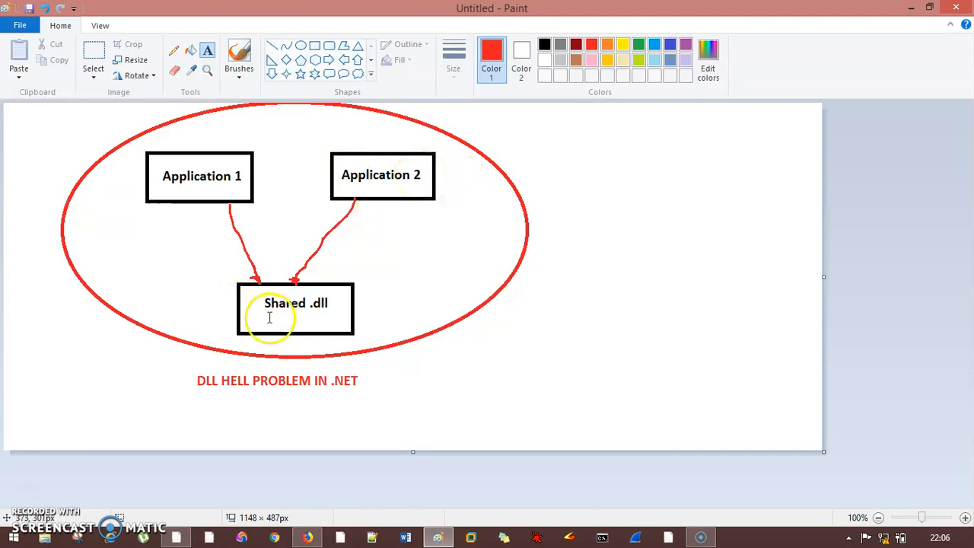
pyautogui.moveTo(213, 149)
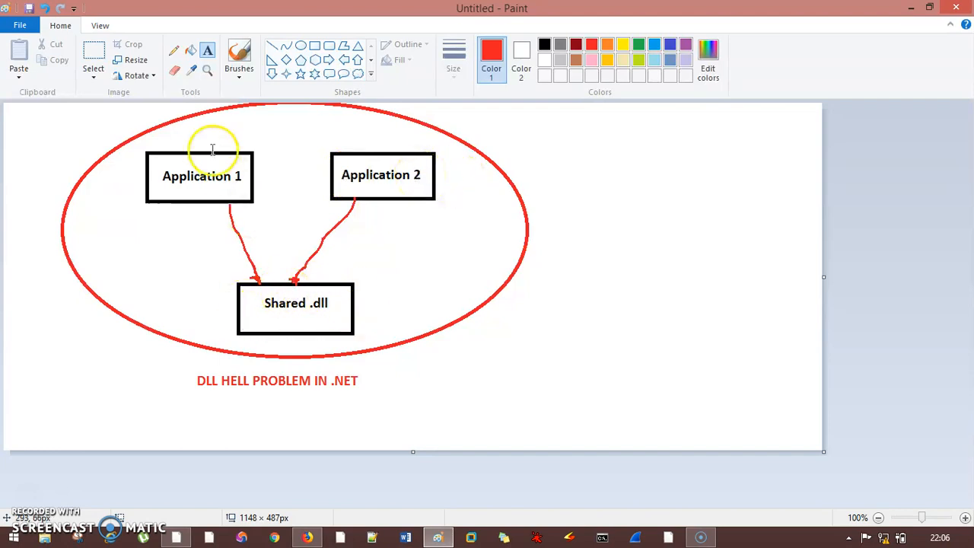
pyautogui.moveTo(383, 168)
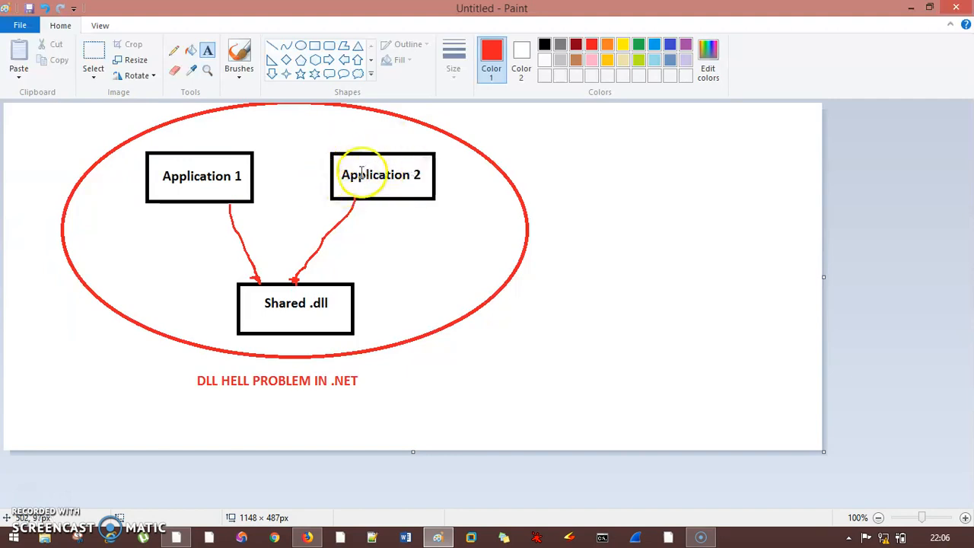
pyautogui.moveTo(362, 186)
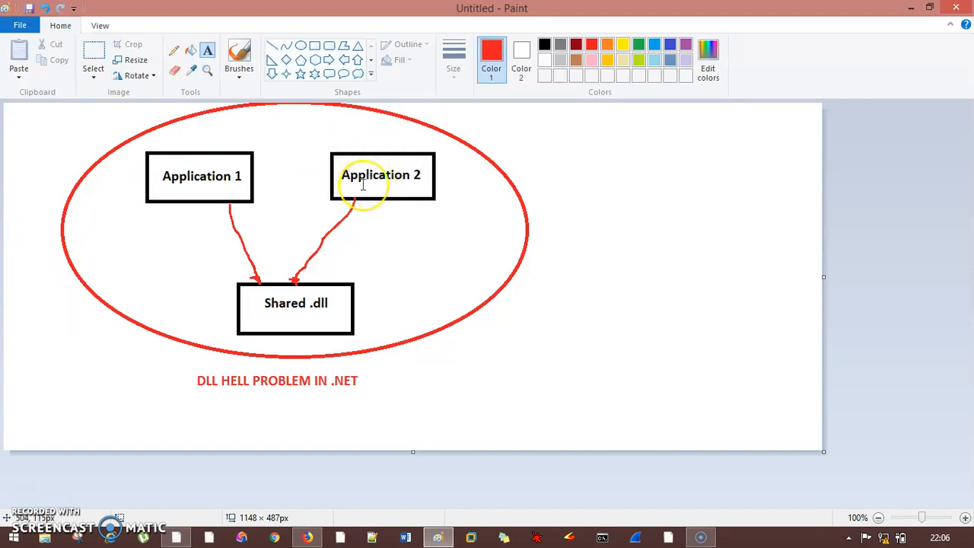
pyautogui.moveTo(355, 222)
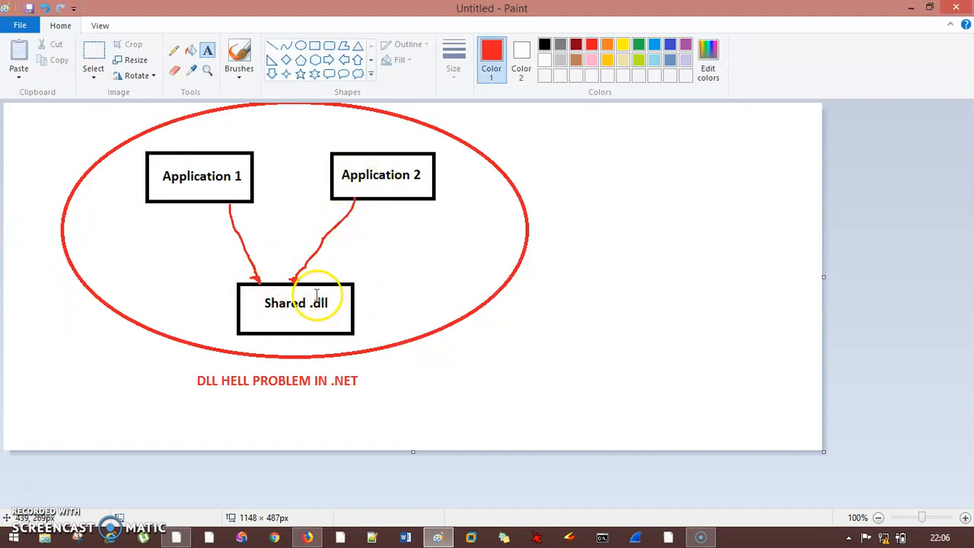
pyautogui.moveTo(286, 289)
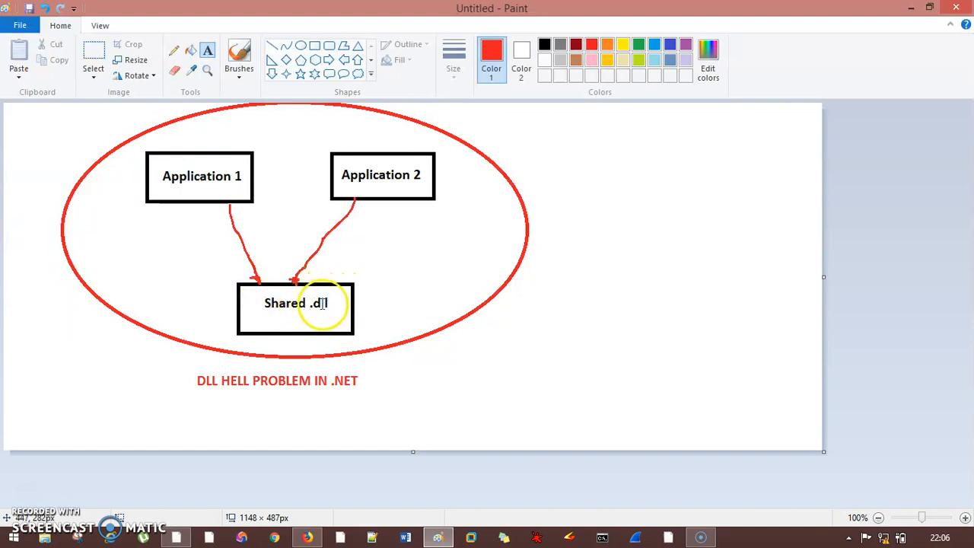
pyautogui.moveTo(350, 198)
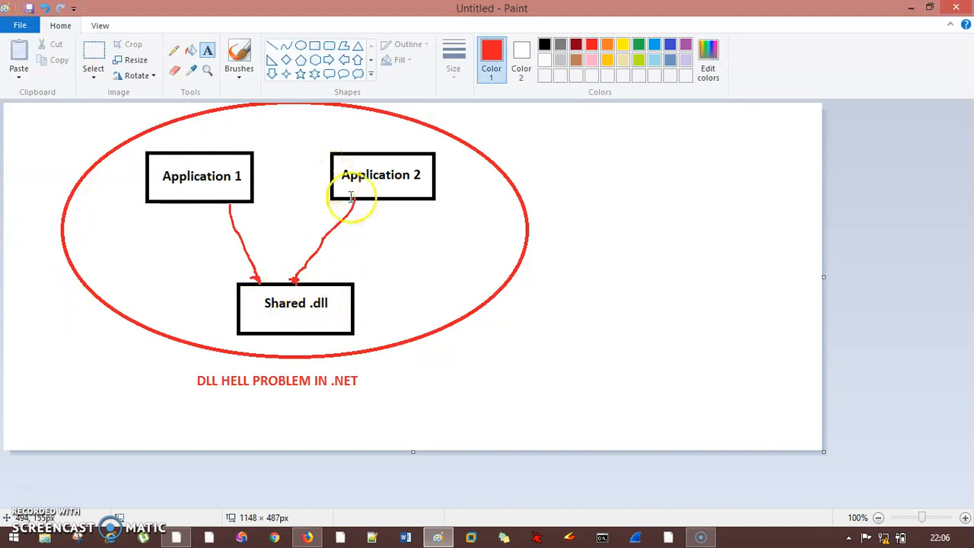
pyautogui.moveTo(359, 162)
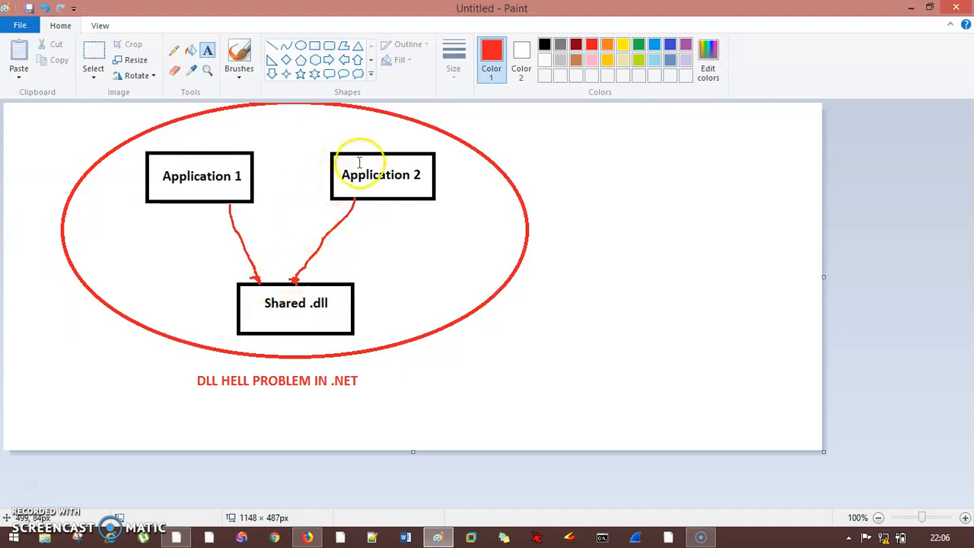
pyautogui.moveTo(316, 204)
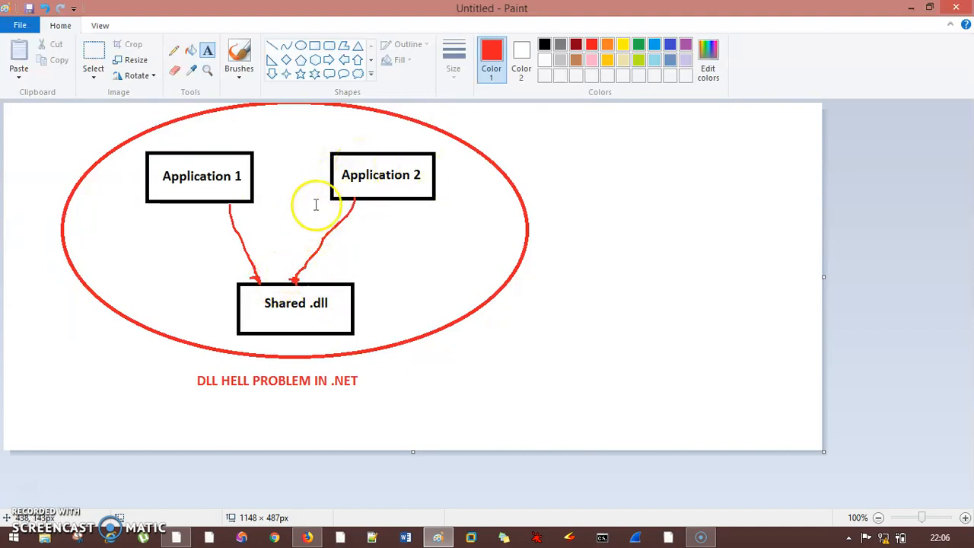
pyautogui.moveTo(193, 157)
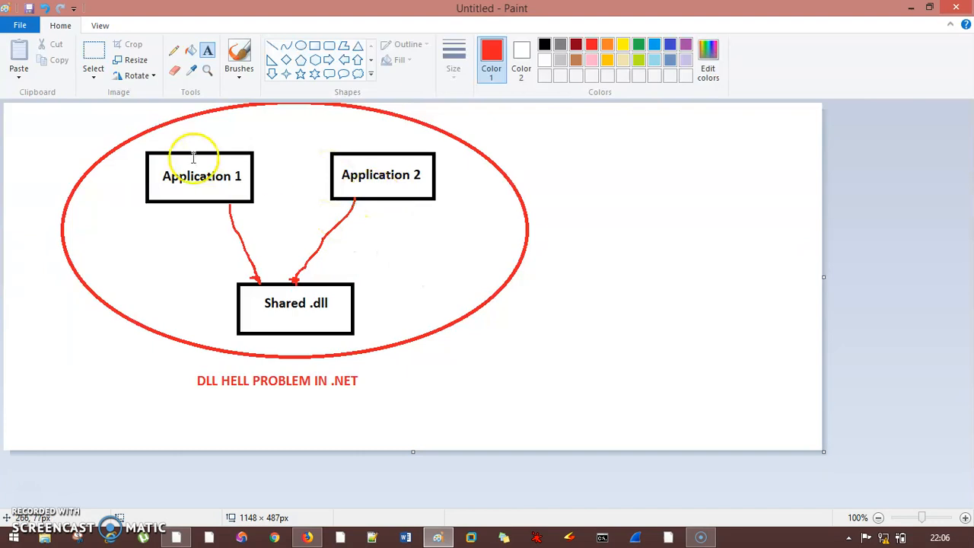
pyautogui.moveTo(271, 181)
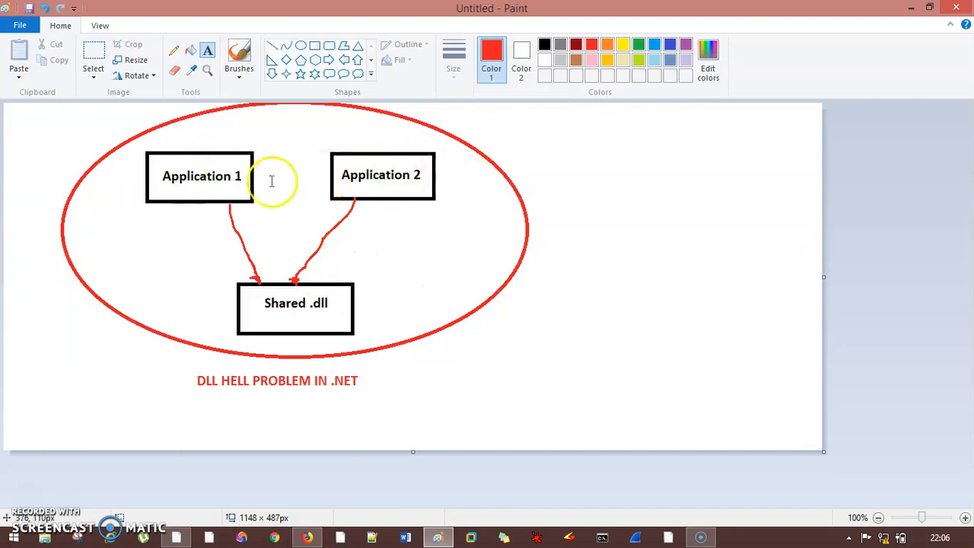
pyautogui.moveTo(380, 175)
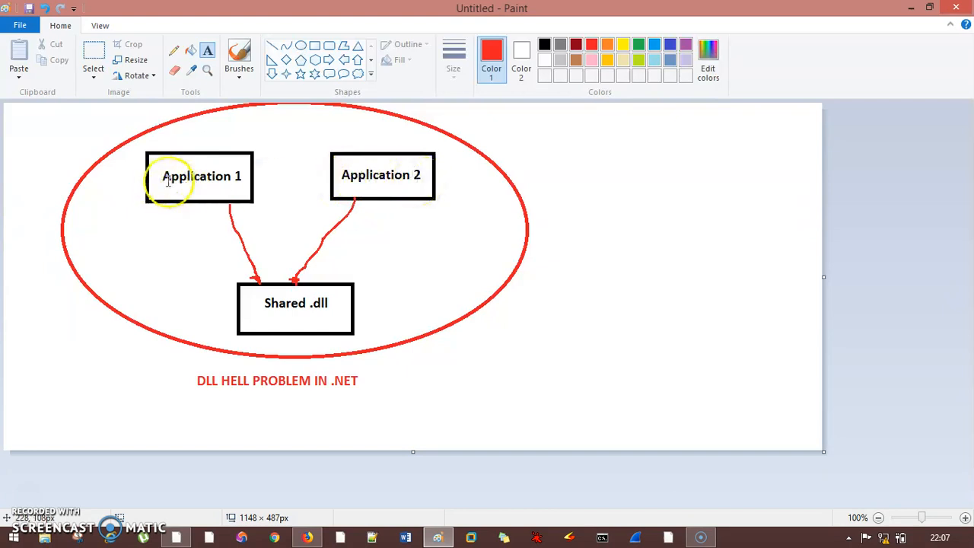
pyautogui.moveTo(237, 181)
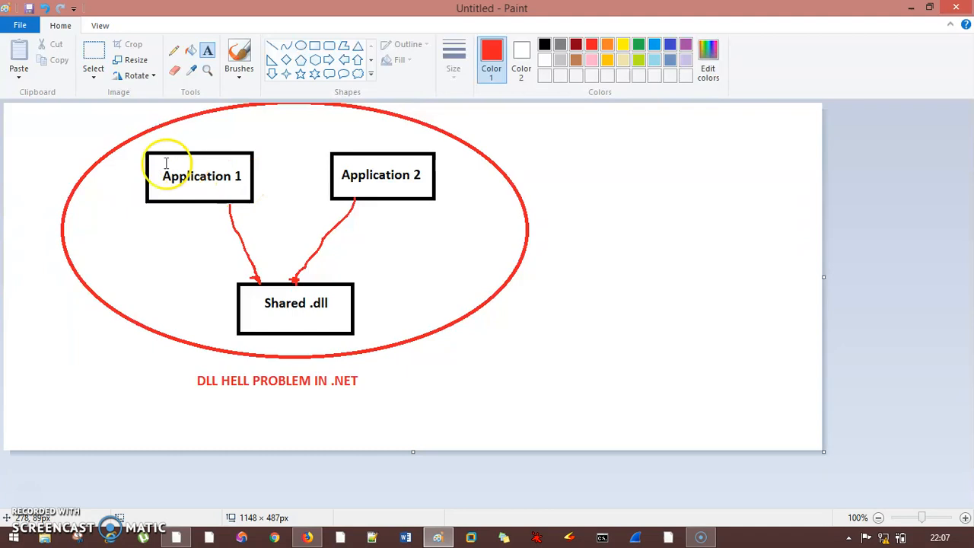
pyautogui.moveTo(373, 105)
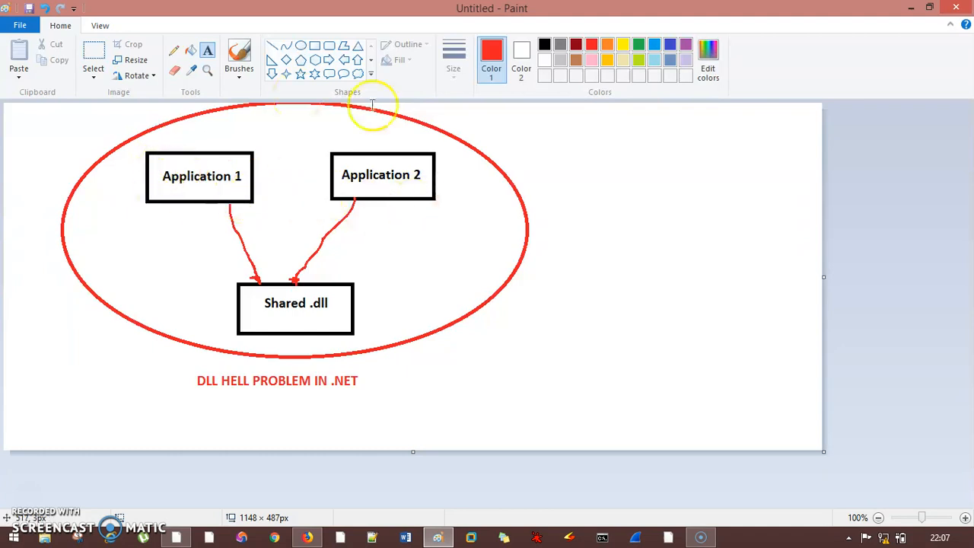
pyautogui.moveTo(255, 392)
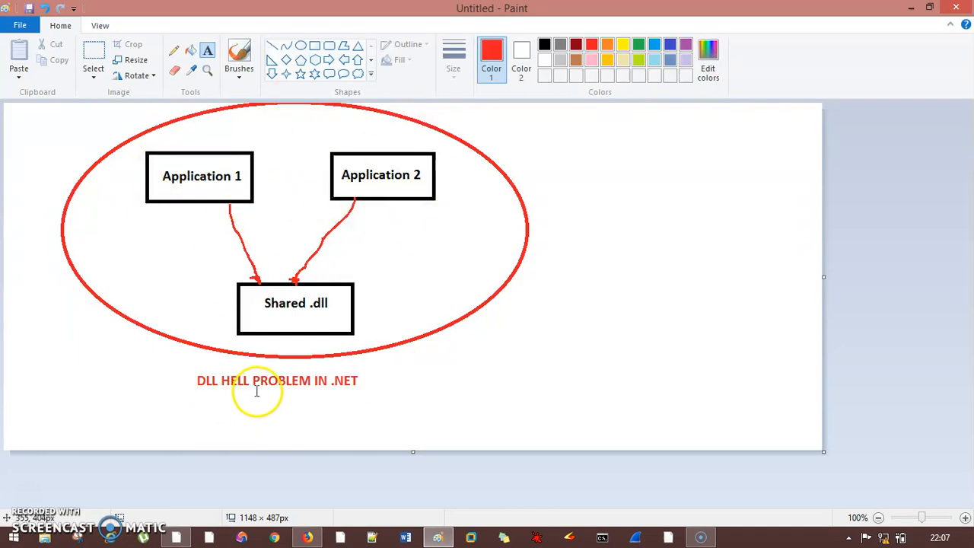
pyautogui.moveTo(166, 540)
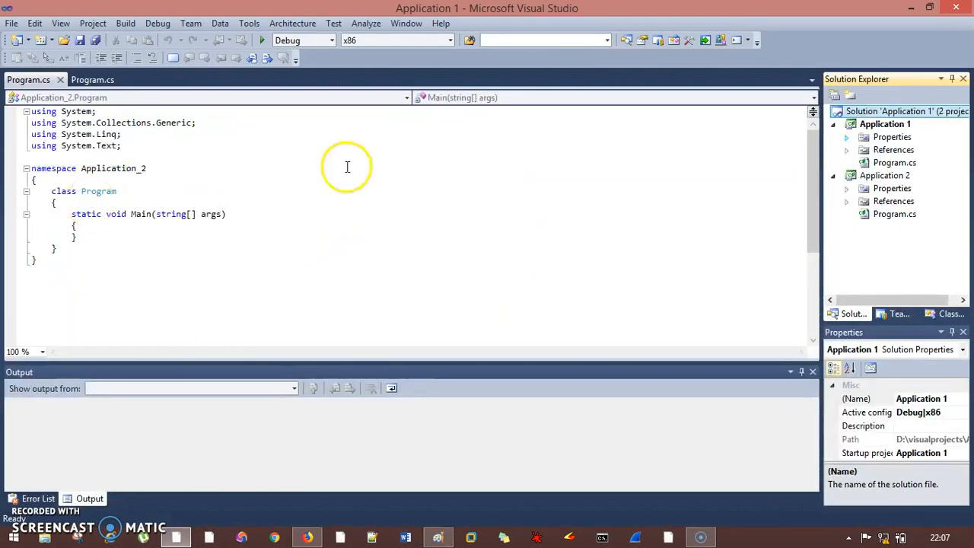
pyautogui.click(885, 124)
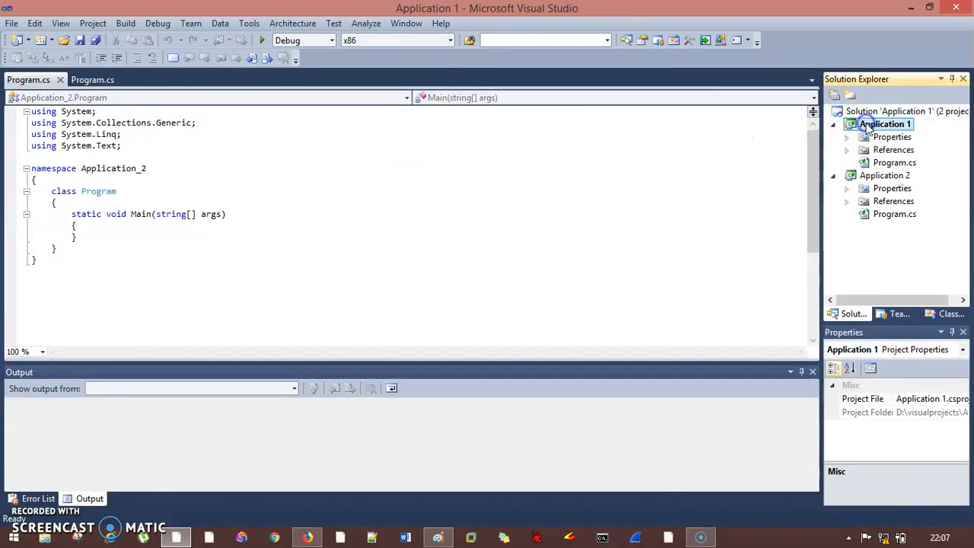
pyautogui.click(885, 175)
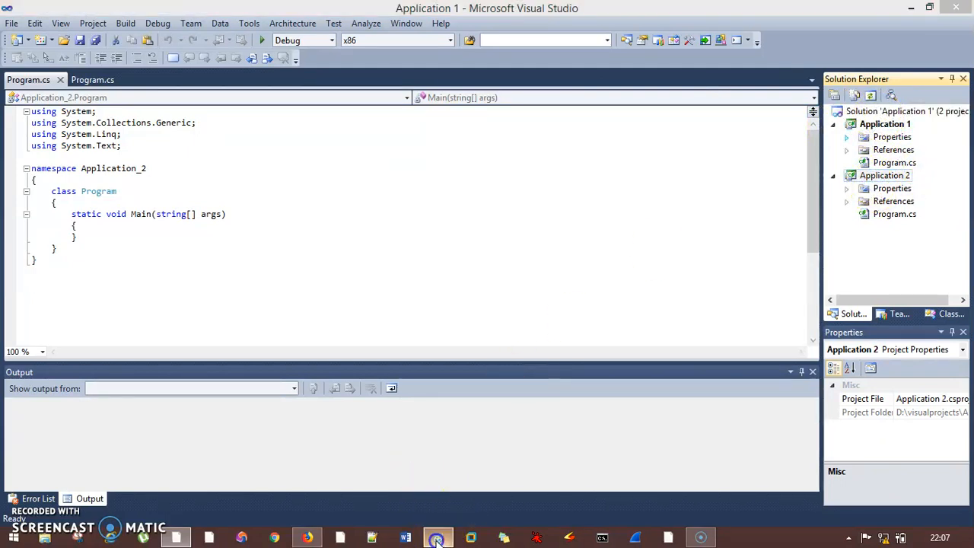
pyautogui.click(438, 538)
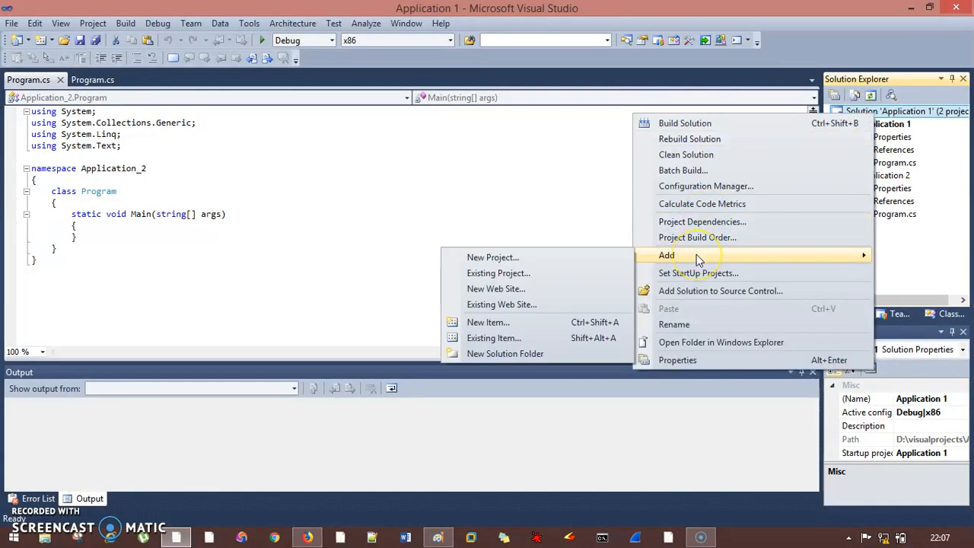
# Step: Add a new Class Library project named mydll to the solution
pyautogui.click(493, 257)
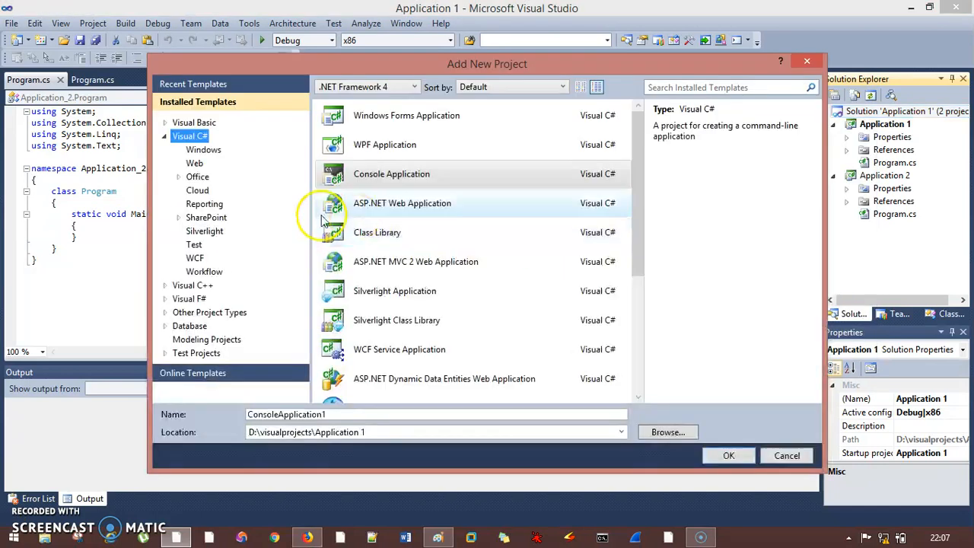
pyautogui.click(377, 231)
pyautogui.write('mydll')
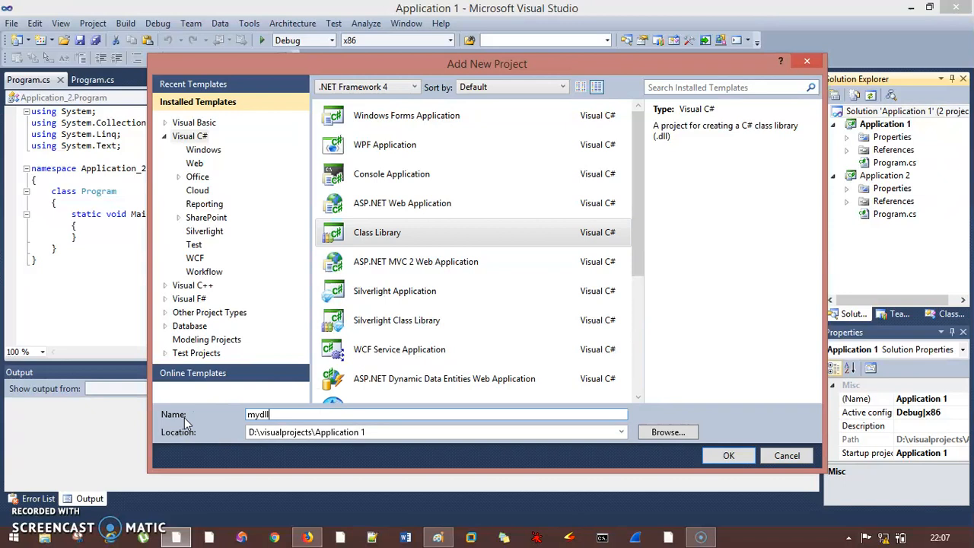
pyautogui.click(728, 455)
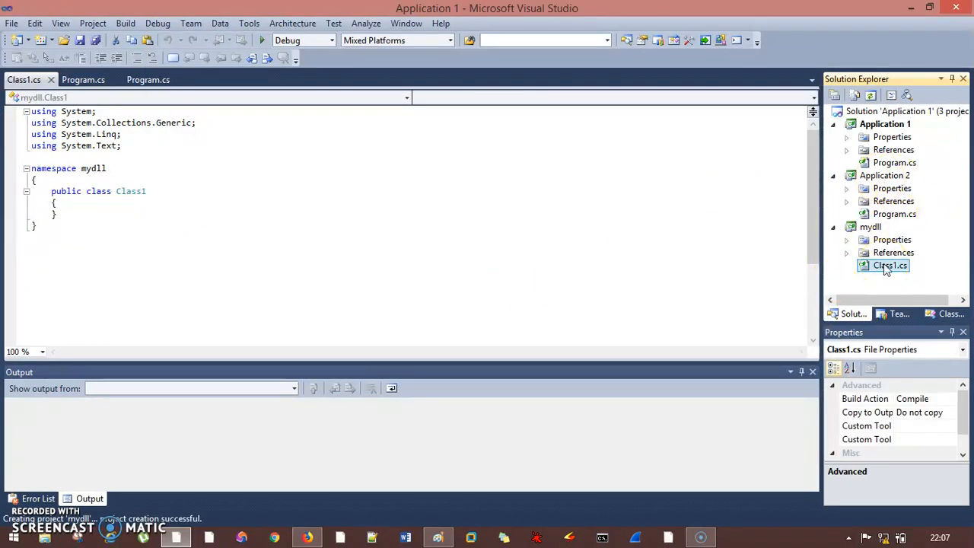
# Step: Write public string method() in Class1 returning "This is from my DLL"
pyautogui.click(891, 264)
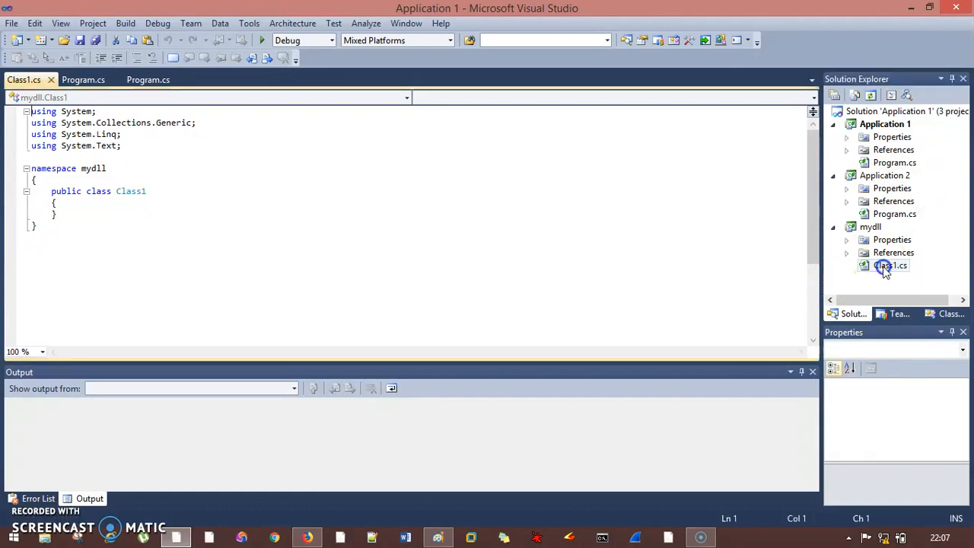
pyautogui.click(100, 204)
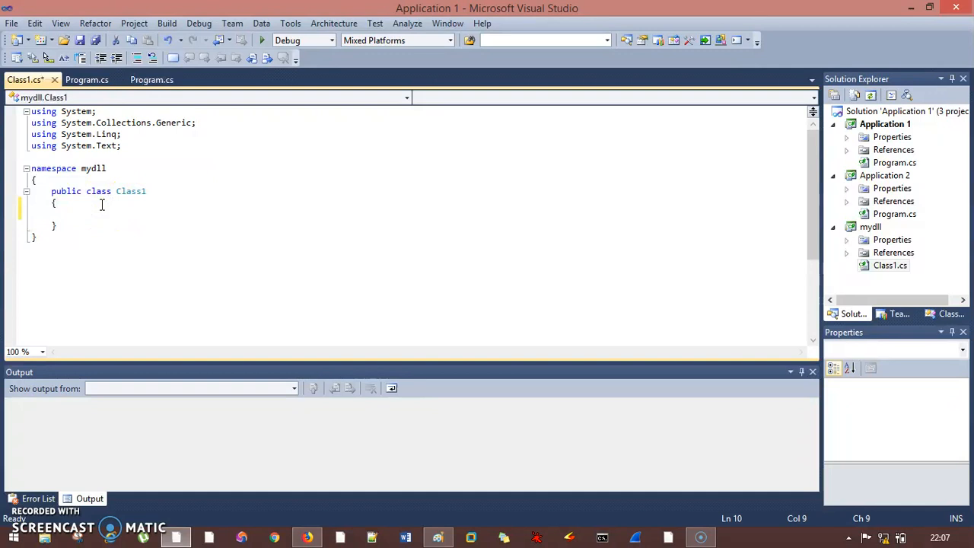
pyautogui.write('public s')
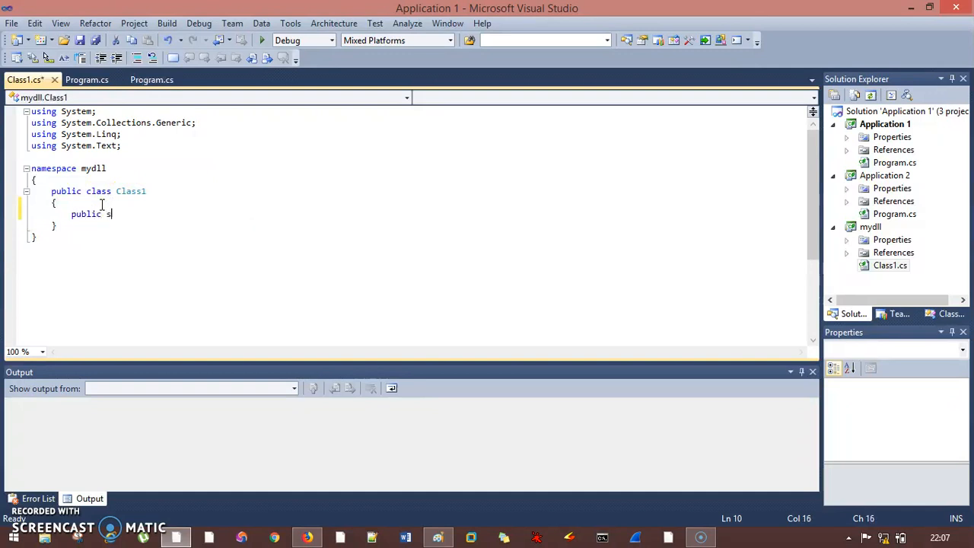
pyautogui.write('tring method(')
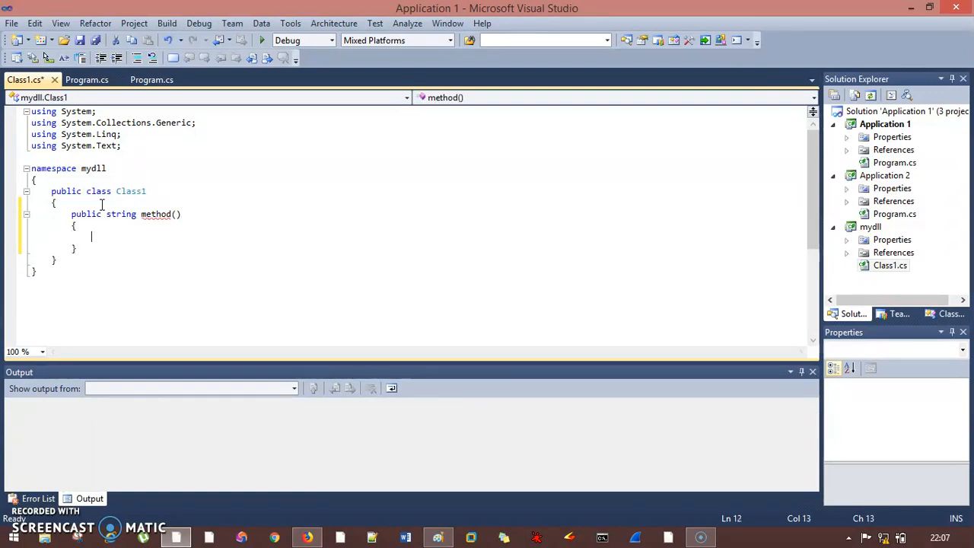
pyautogui.write('return ()')
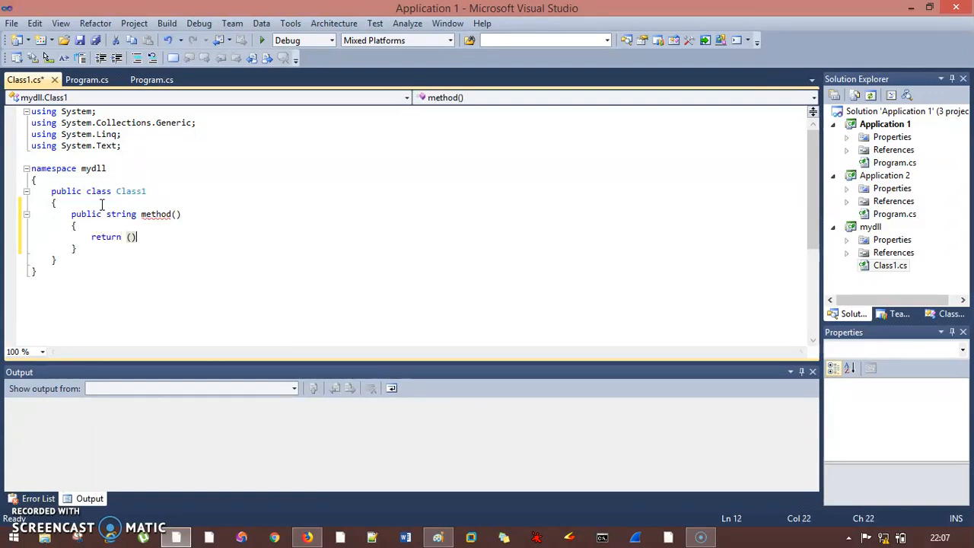
pyautogui.write('"This is from my')
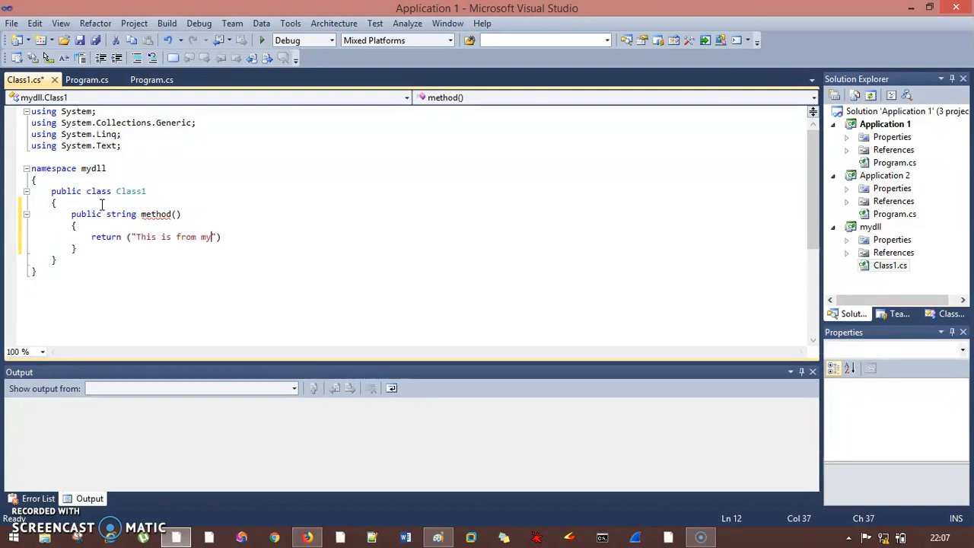
pyautogui.write('DLL");')
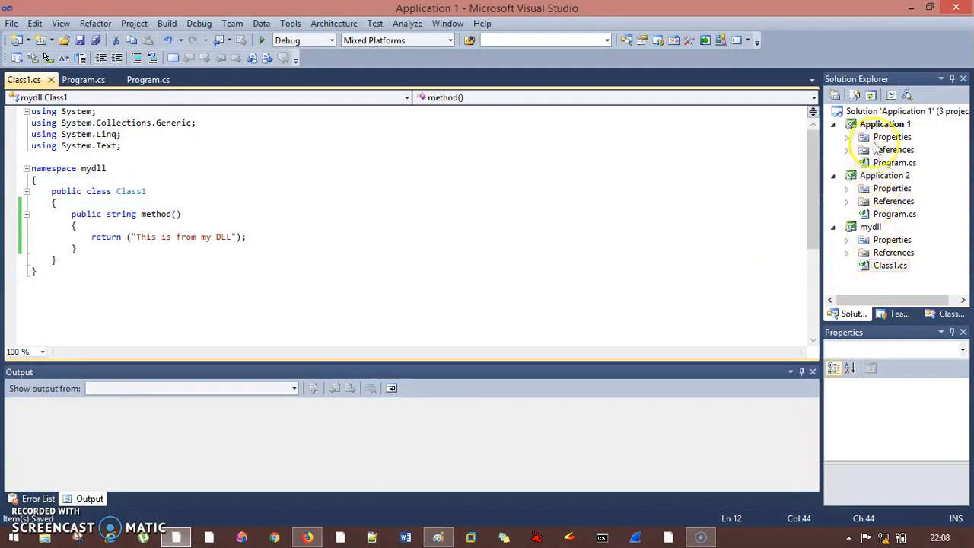
pyautogui.moveTo(490, 464)
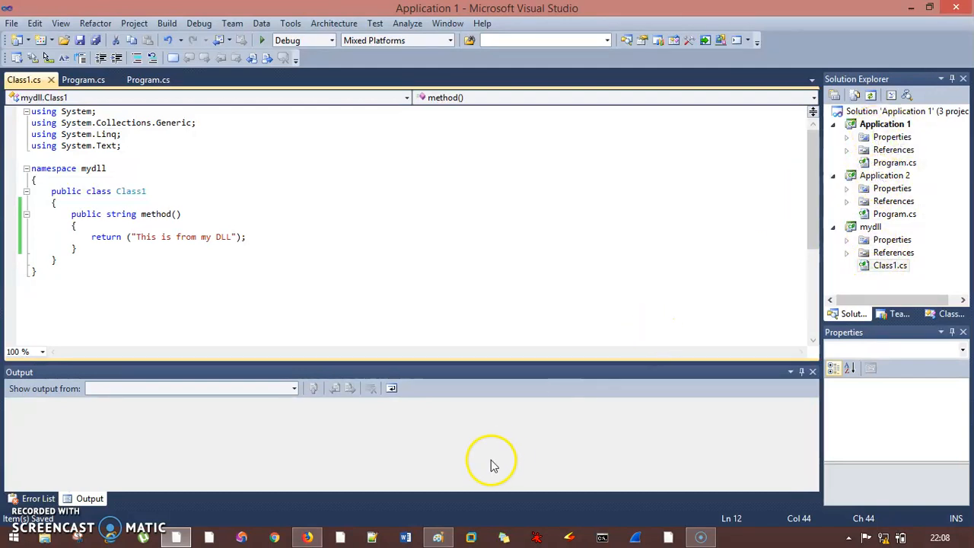
pyautogui.click(438, 537)
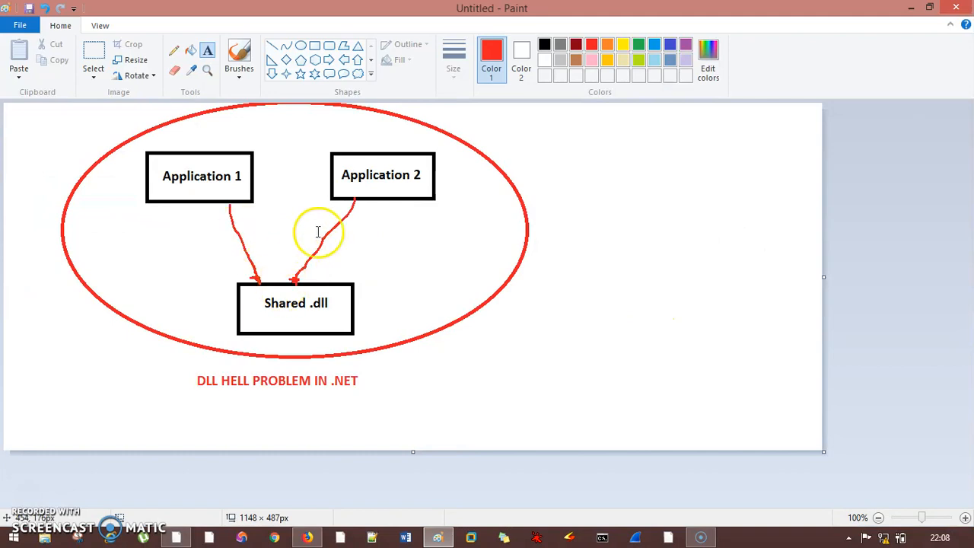
pyautogui.moveTo(896, 11)
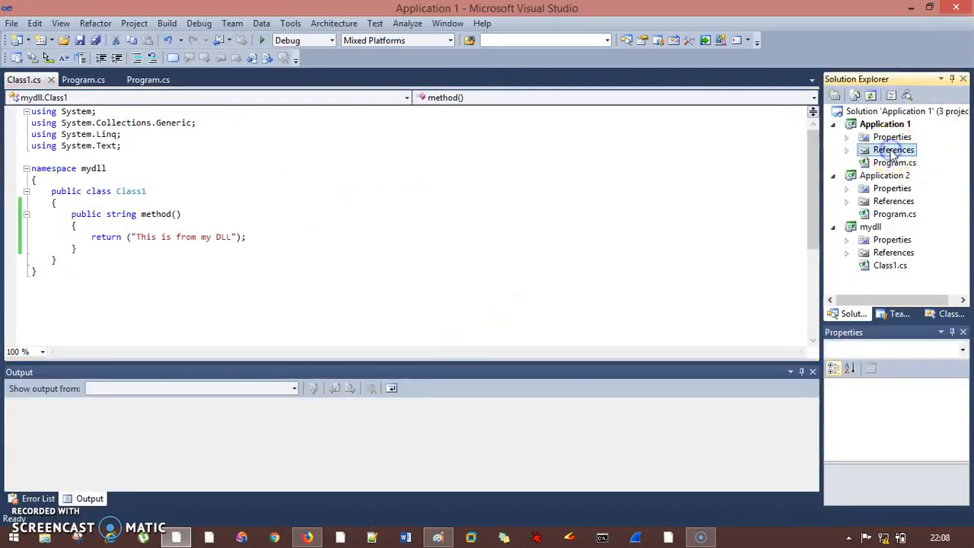
# Step: Add a project reference to mydll from Application 1
pyautogui.rightClick(895, 150)
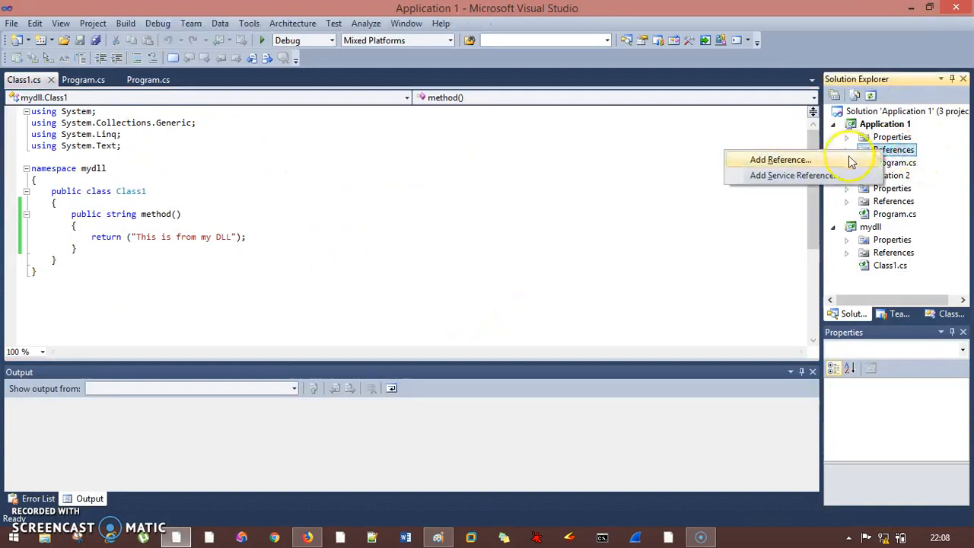
pyautogui.click(779, 160)
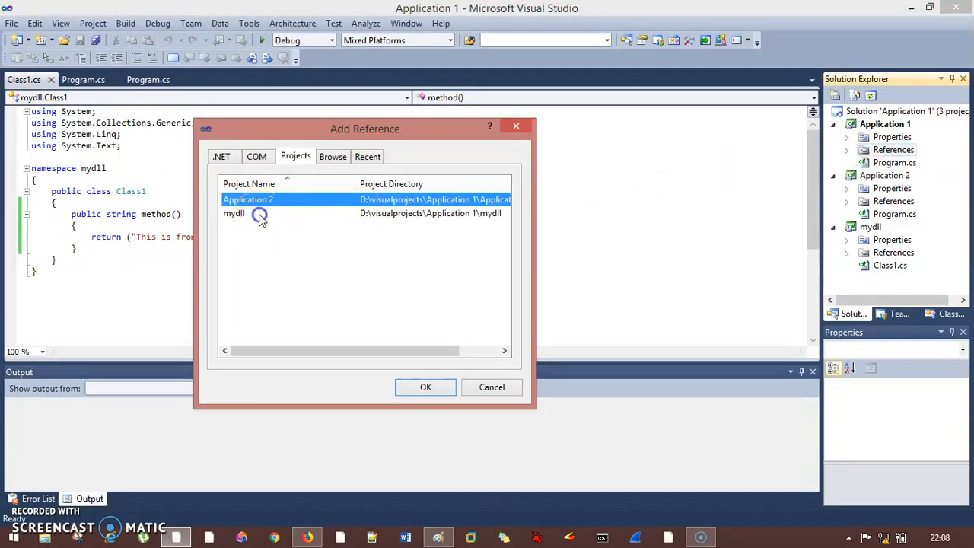
pyautogui.click(234, 213)
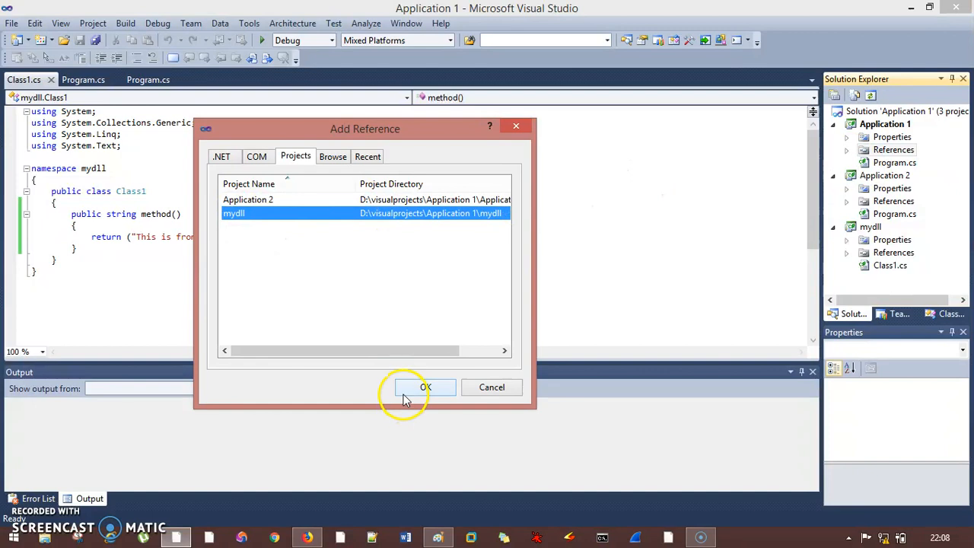
pyautogui.click(426, 388)
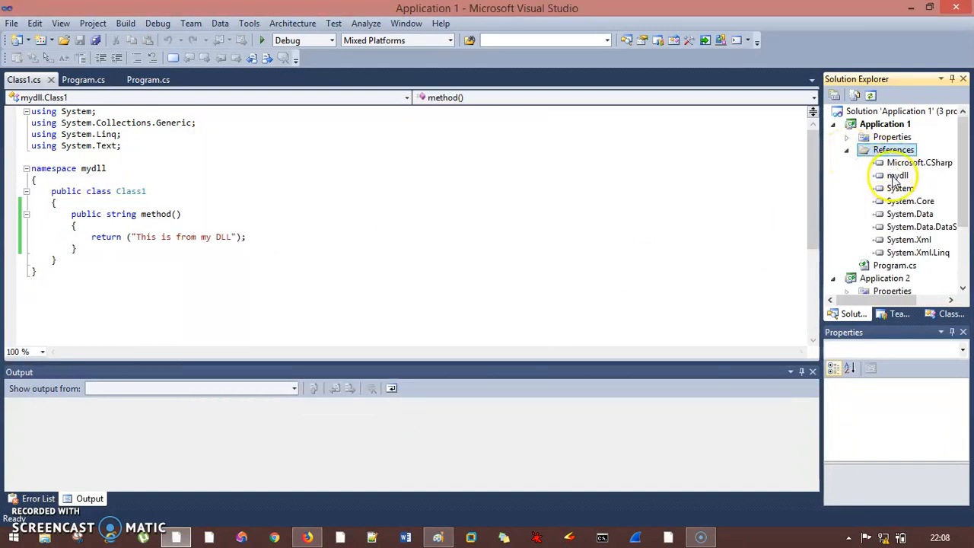
# Step: In Application 1's Program.cs add using mydll; and create Class1 obj = new Class1();
pyautogui.click(846, 149)
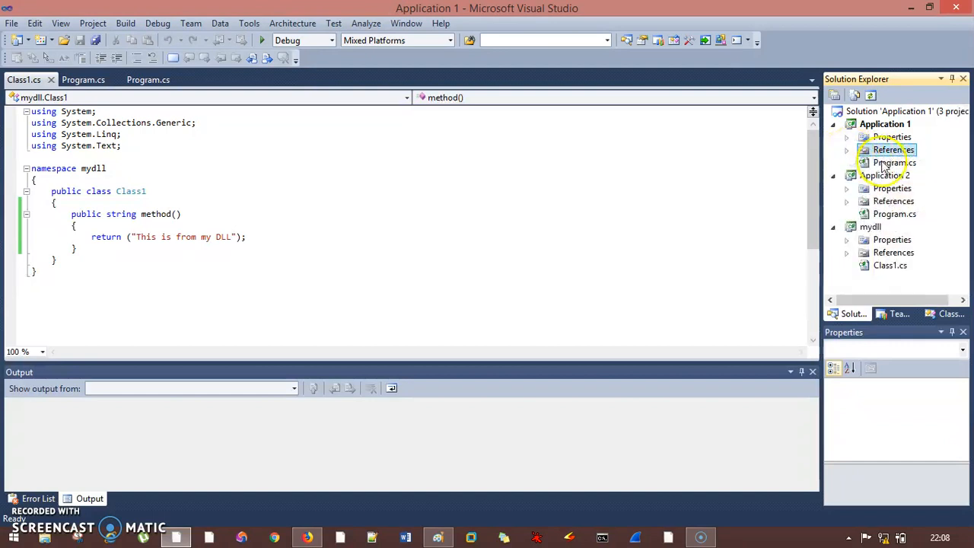
pyautogui.click(149, 79)
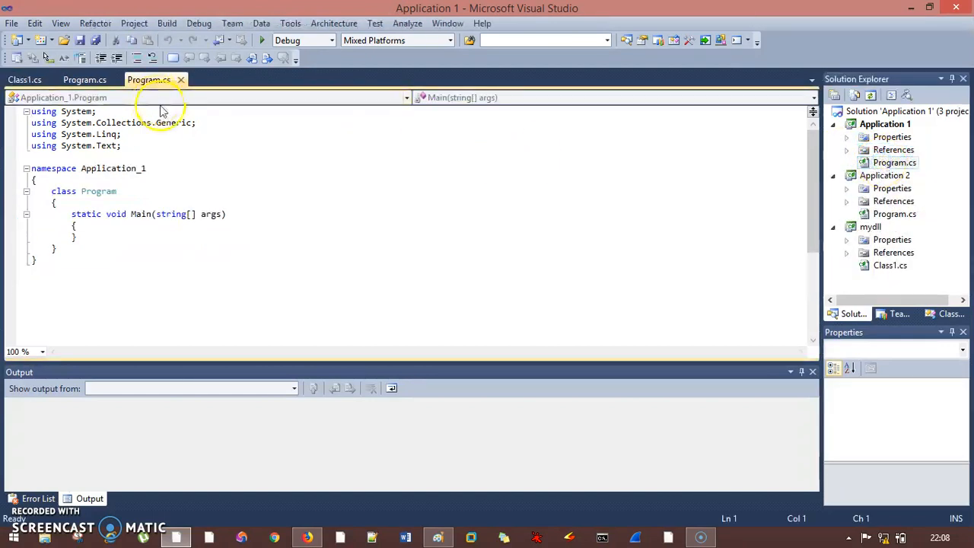
pyautogui.write('using mydll;')
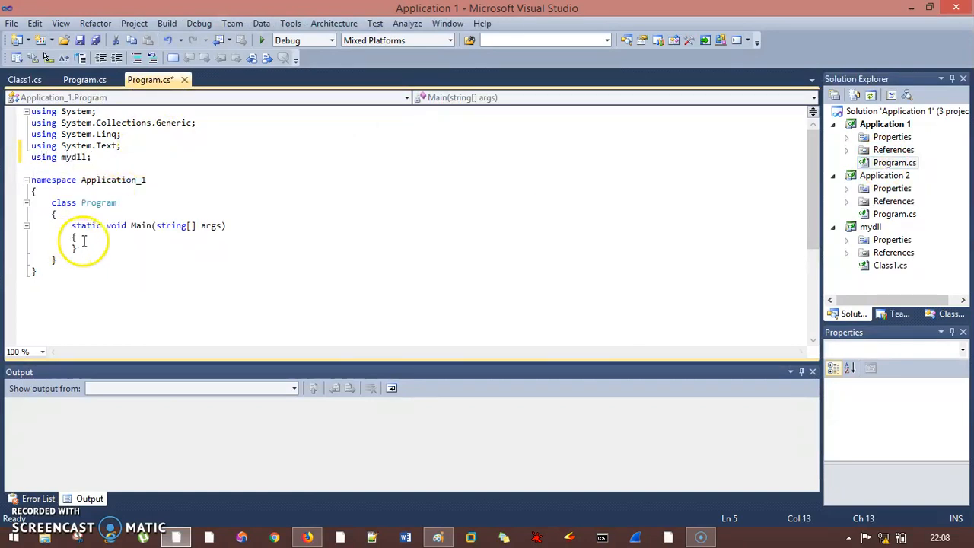
pyautogui.write('Cla')
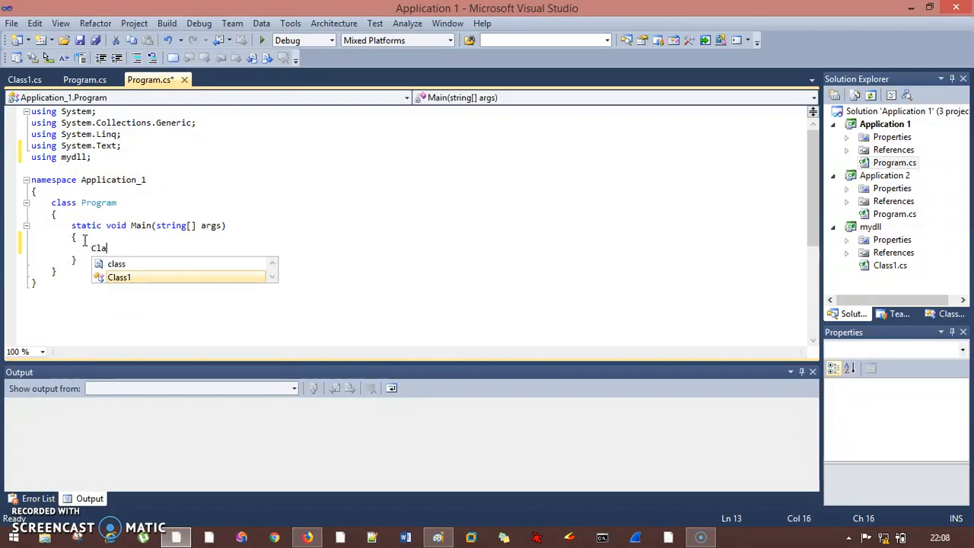
pyautogui.write('as')
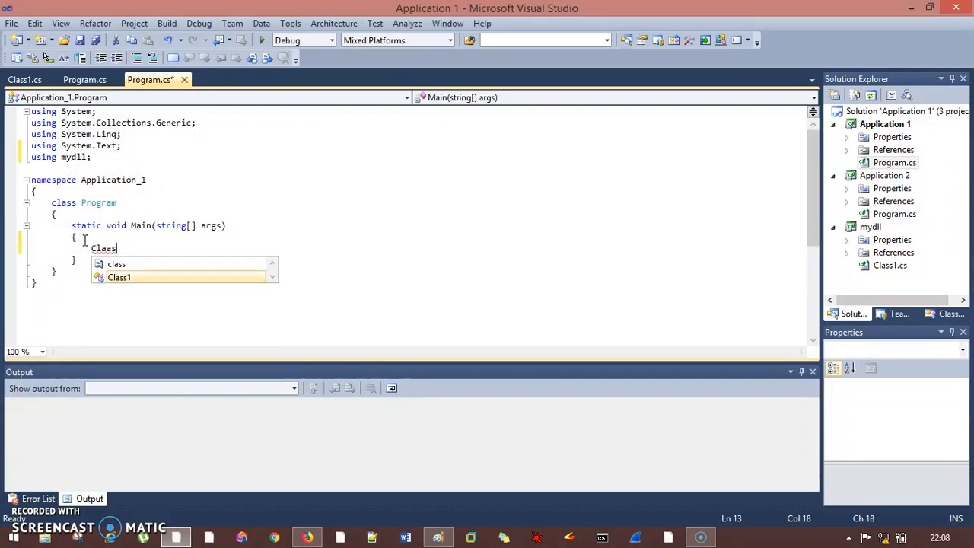
pyautogui.write('Class1 obj')
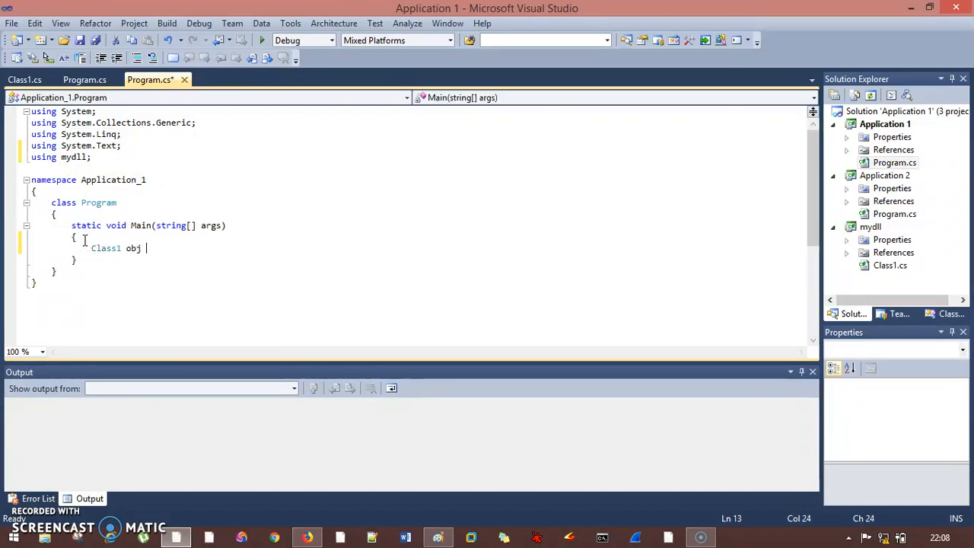
pyautogui.write('= new Class1();')
pyautogui.write('Consol')
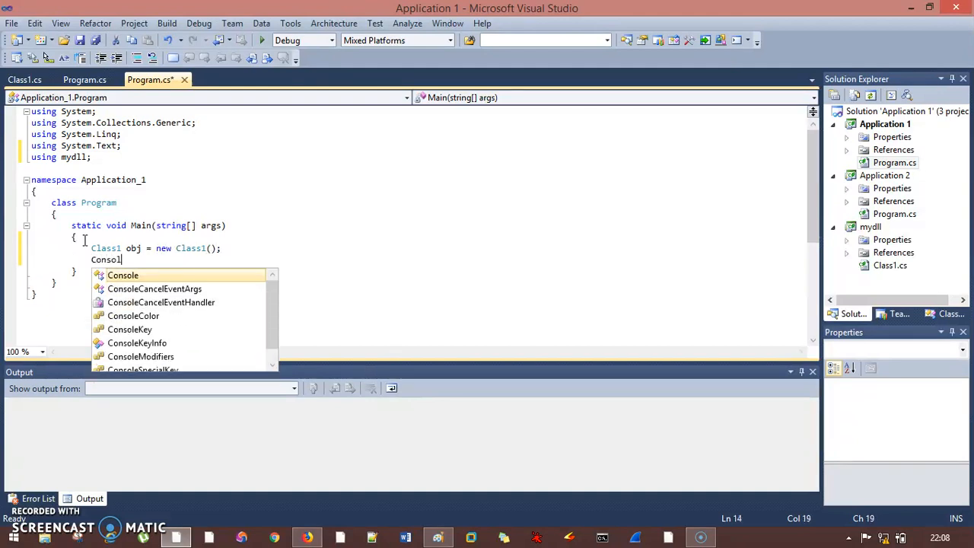
# Step: Print obj.method() with Console.WriteLine and wait with Console.ReadKey()
pyautogui.write('.WriteLine(')
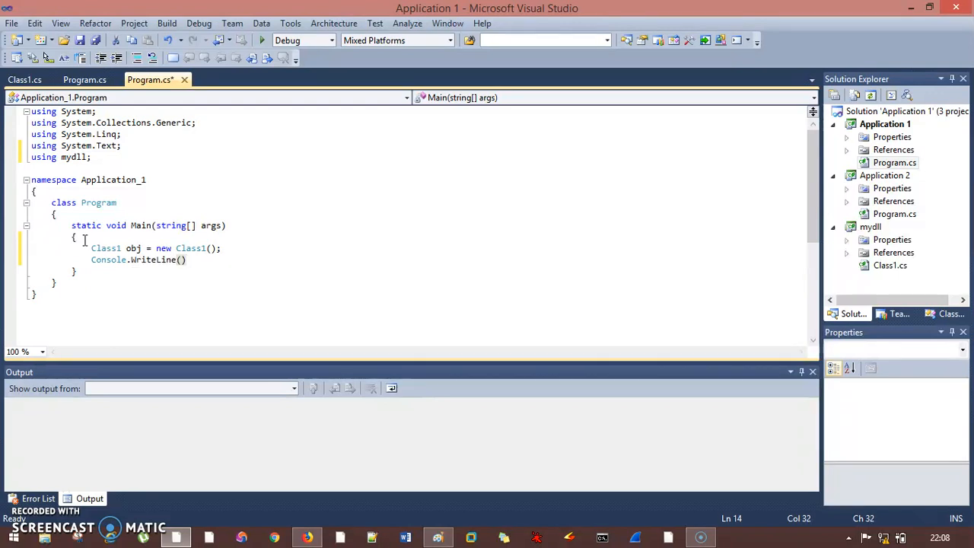
pyautogui.write('obj.method')
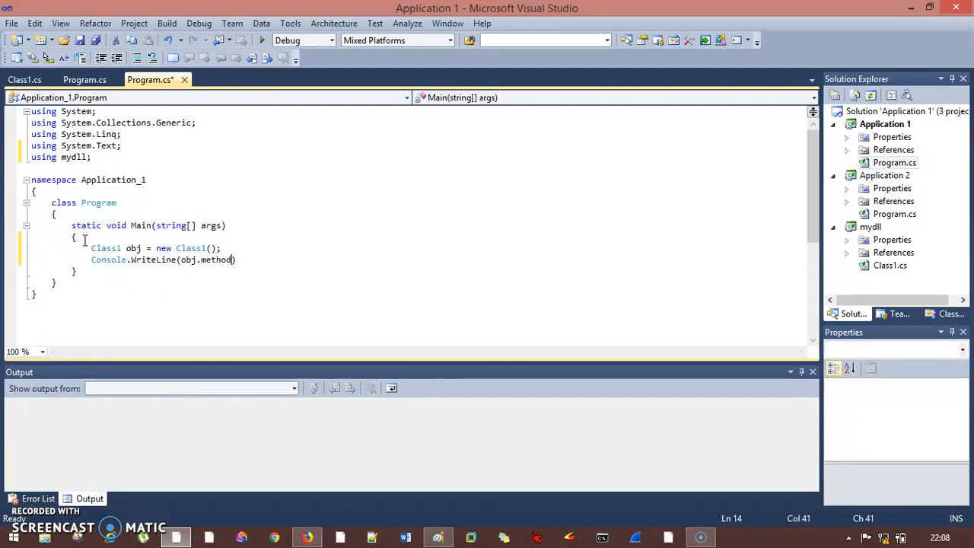
pyautogui.write('();')
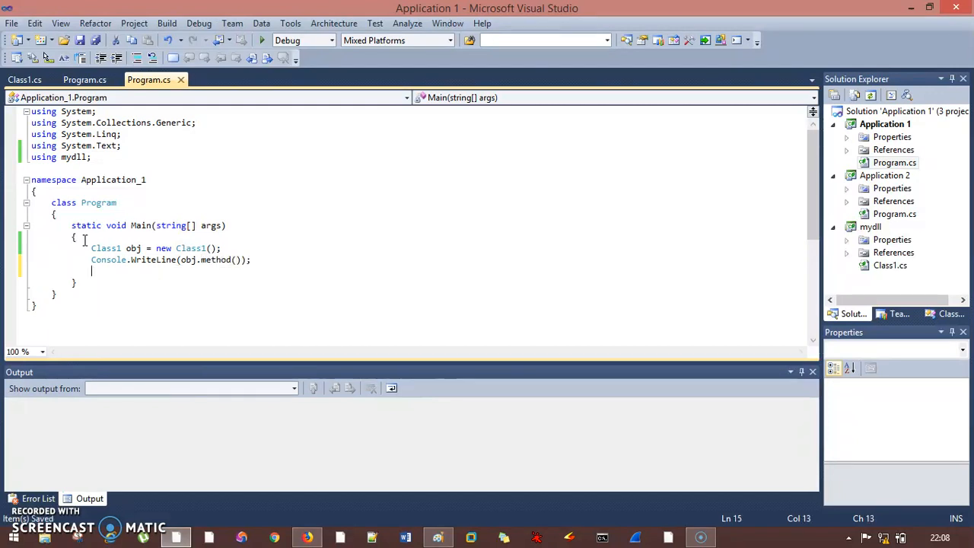
pyautogui.write('Console')
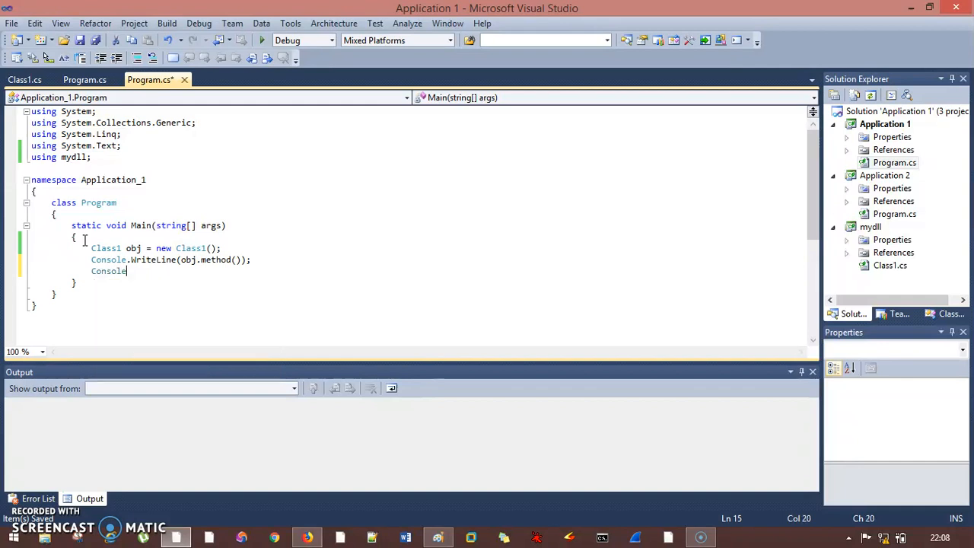
pyautogui.write('.ReadKey()')
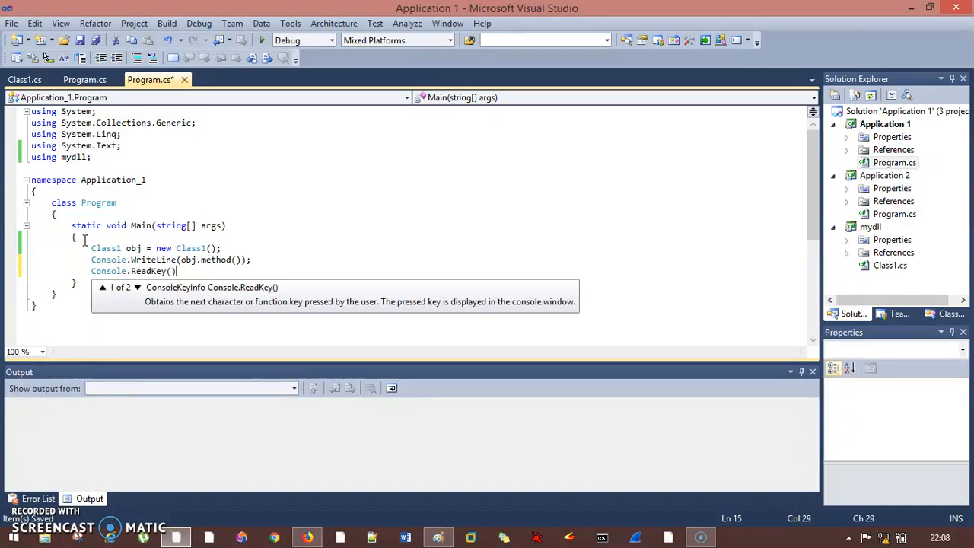
pyautogui.write(');')
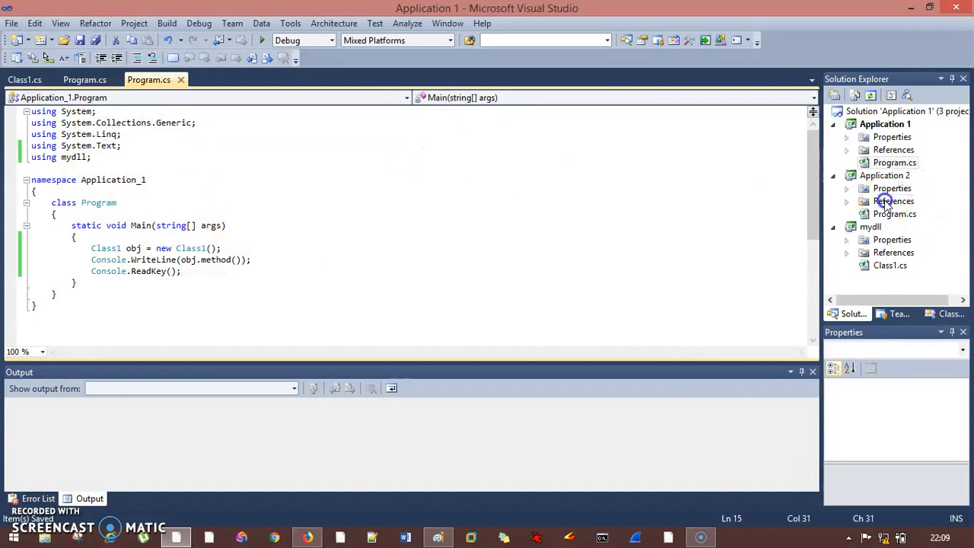
# Step: Add a mydll project reference to Application 2 and bring up its Program.cs
pyautogui.click(886, 177)
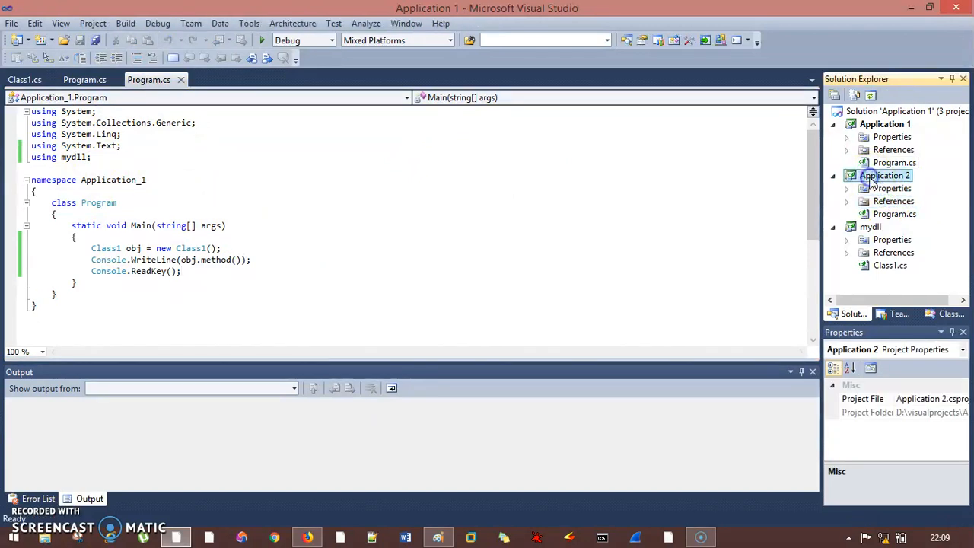
pyautogui.rightClick(893, 201)
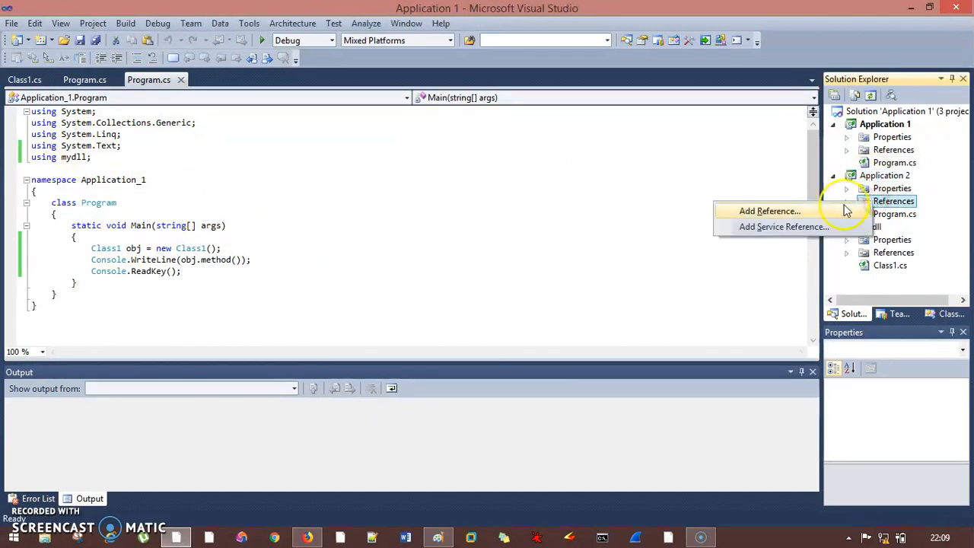
pyautogui.click(770, 210)
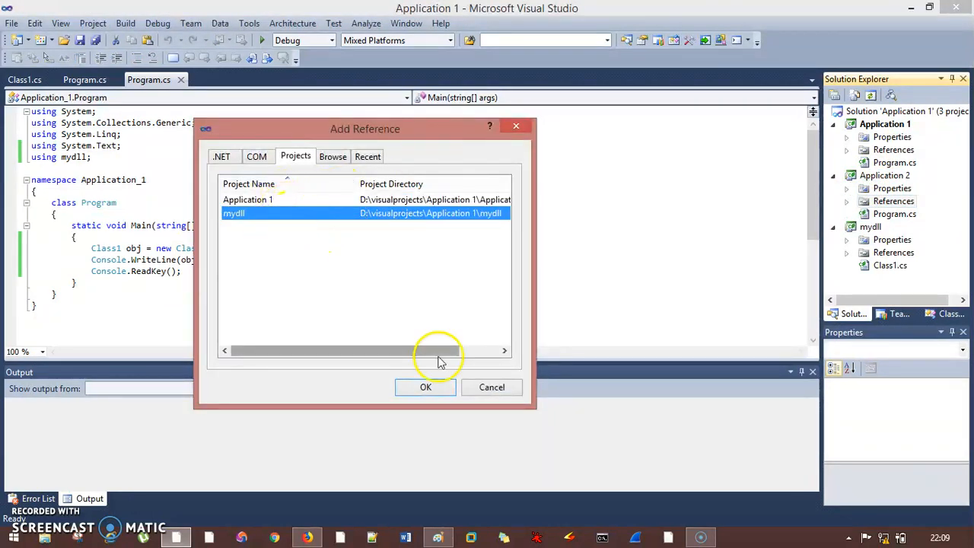
pyautogui.click(426, 387)
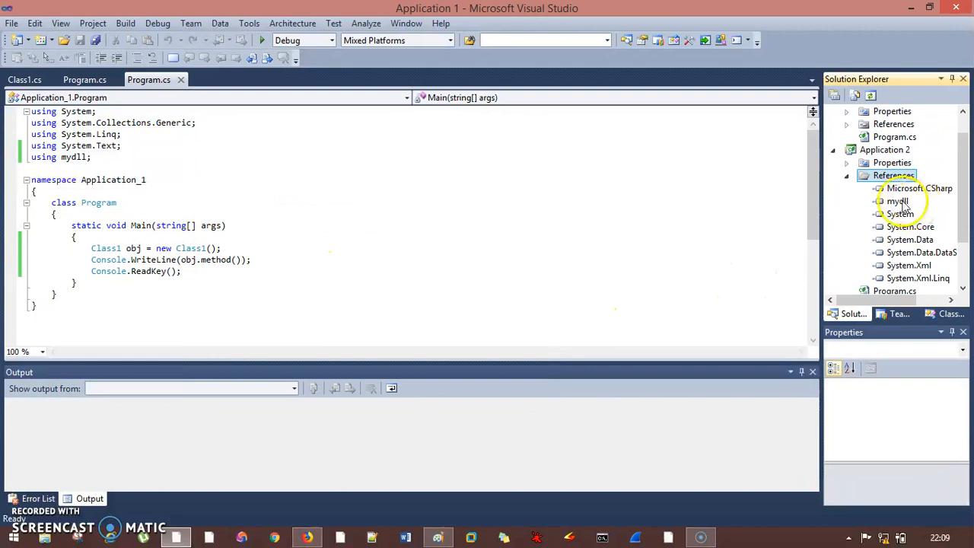
pyautogui.click(846, 175)
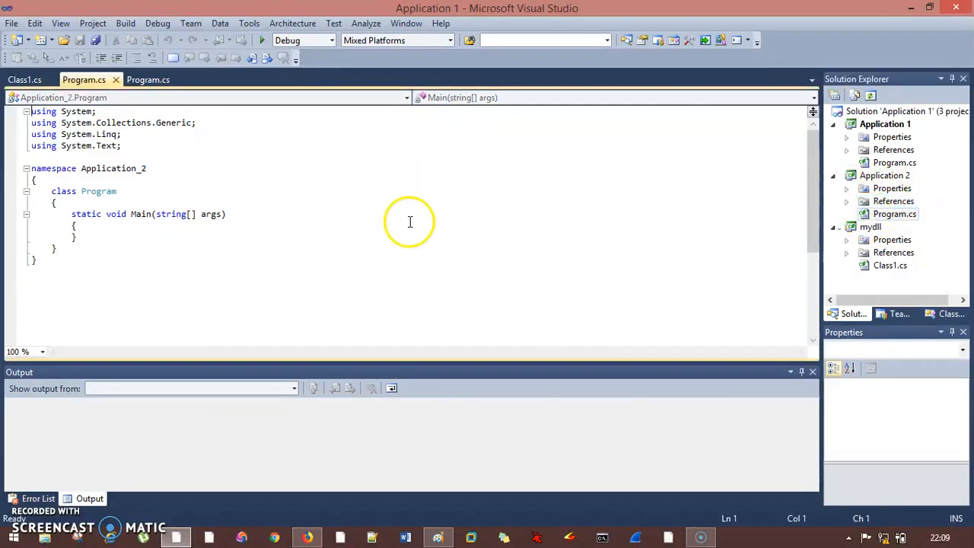
# Step: Add using mydll; and copy Application 1's Main body into Application 2's Main
pyautogui.write('using mydll;')
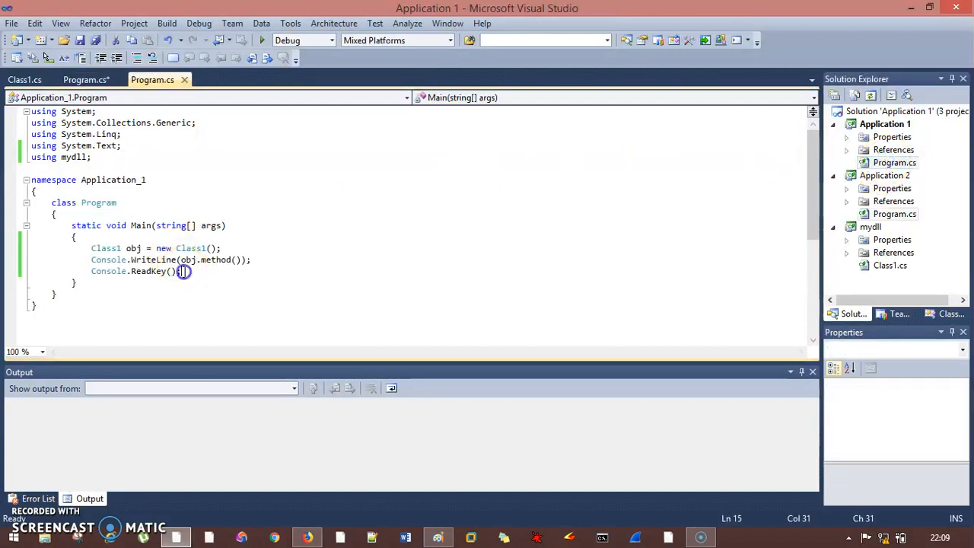
pyautogui.moveTo(182, 271); pyautogui.dragTo(92, 248)
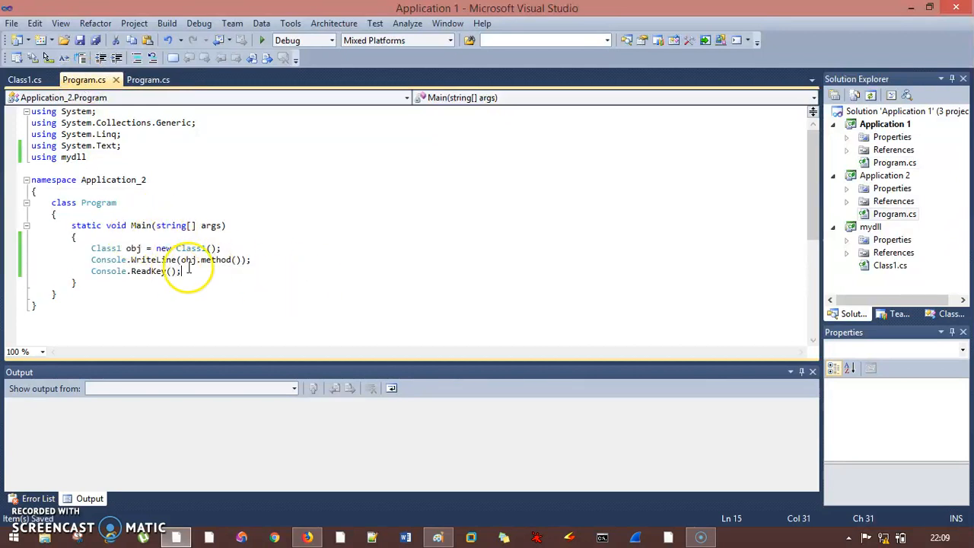
pyautogui.click(92, 157)
pyautogui.write(';')
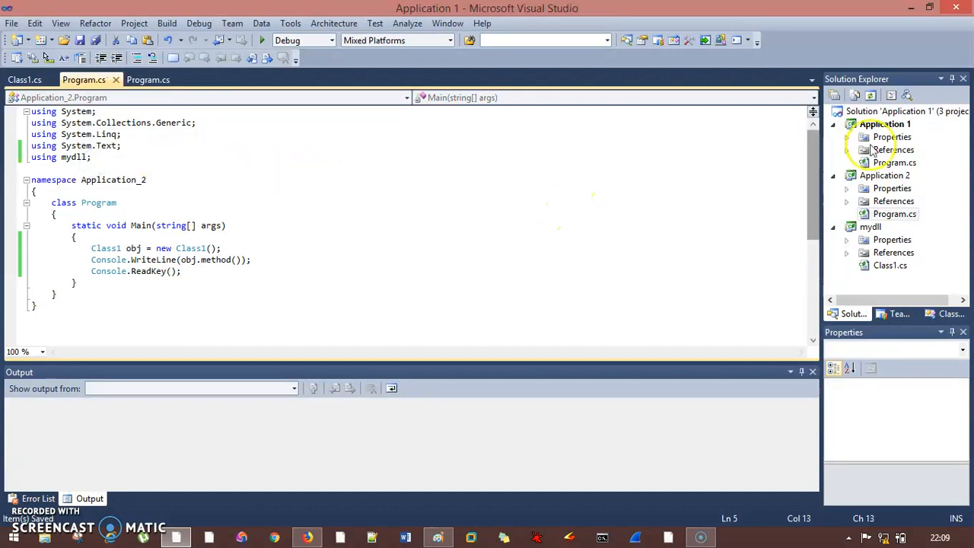
pyautogui.click(906, 109)
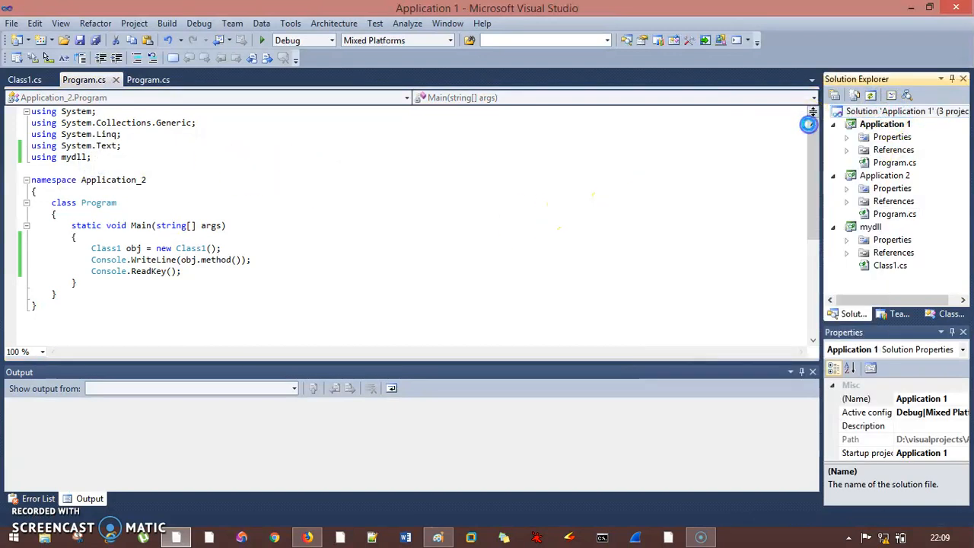
# Step: Build the solution and open its folder in Windows Explorer
pyautogui.rightClick(905, 111)
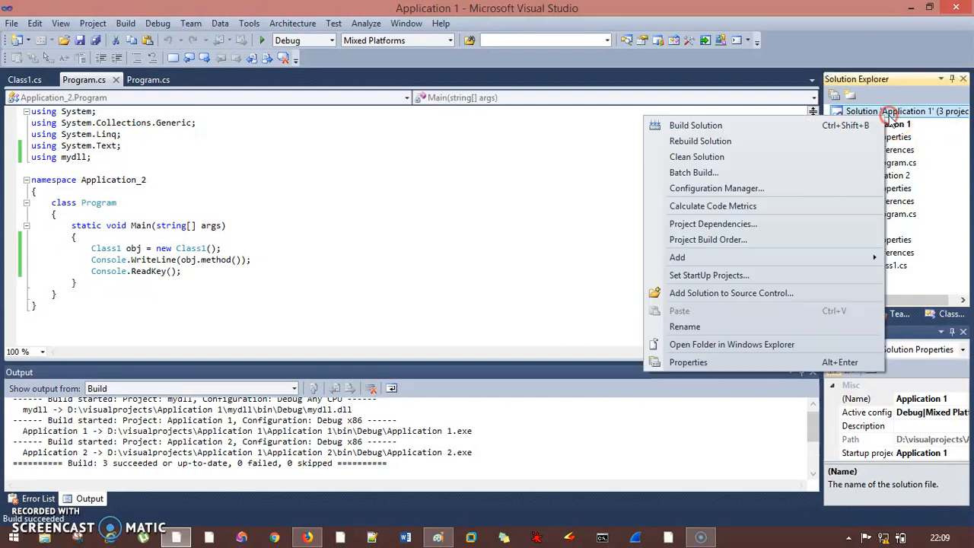
pyautogui.moveTo(715, 344)
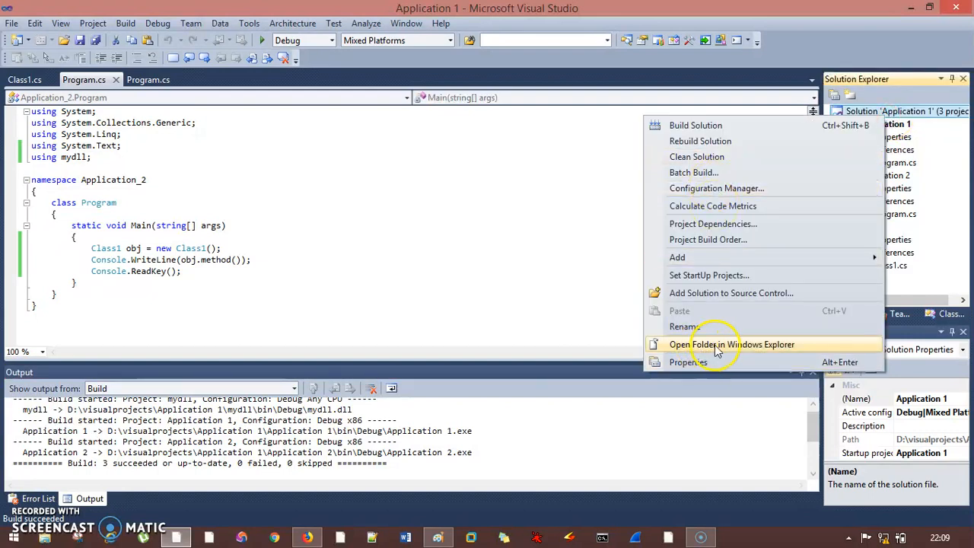
pyautogui.moveTo(753, 344)
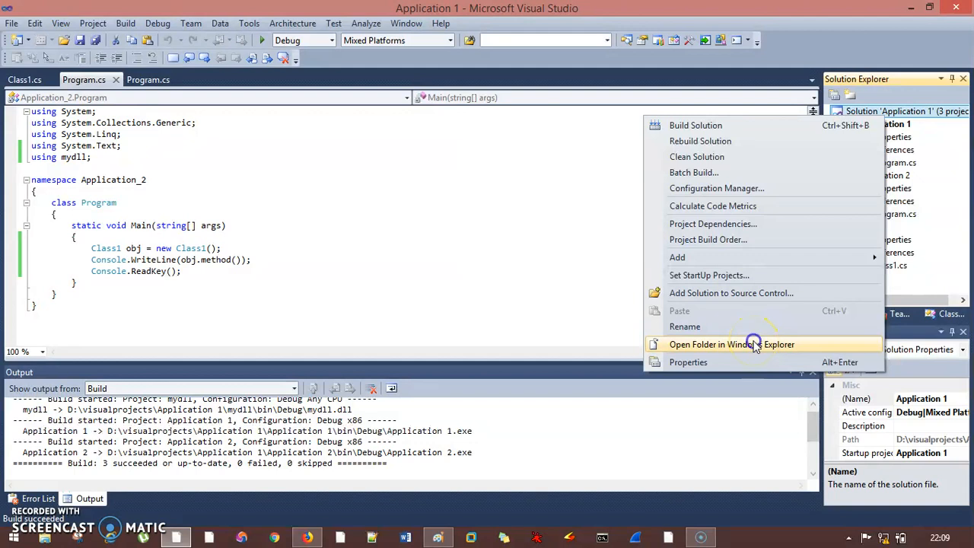
pyautogui.click(731, 344)
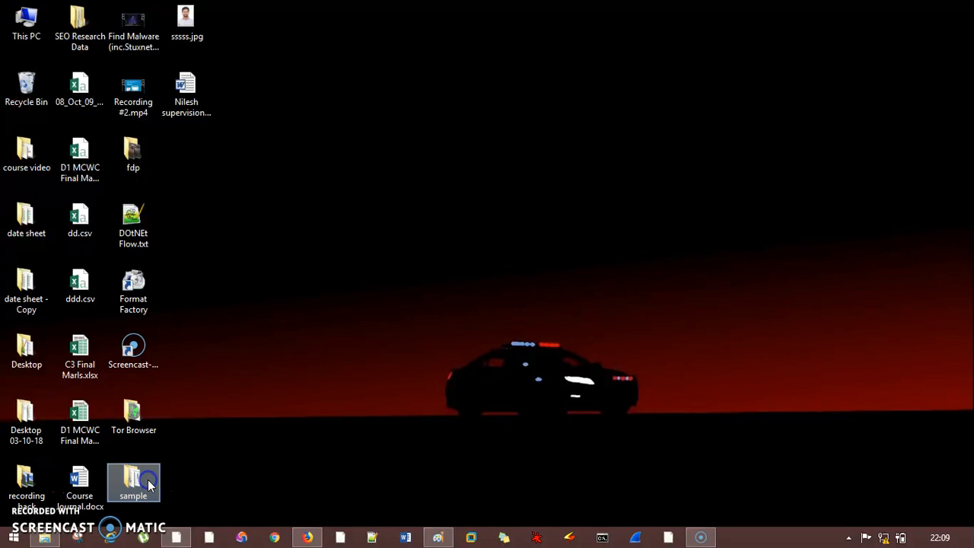
# Step: Browse to mydll\bin\Debug and copy mydll.dll into the sample folder
pyautogui.doubleClick(134, 478)
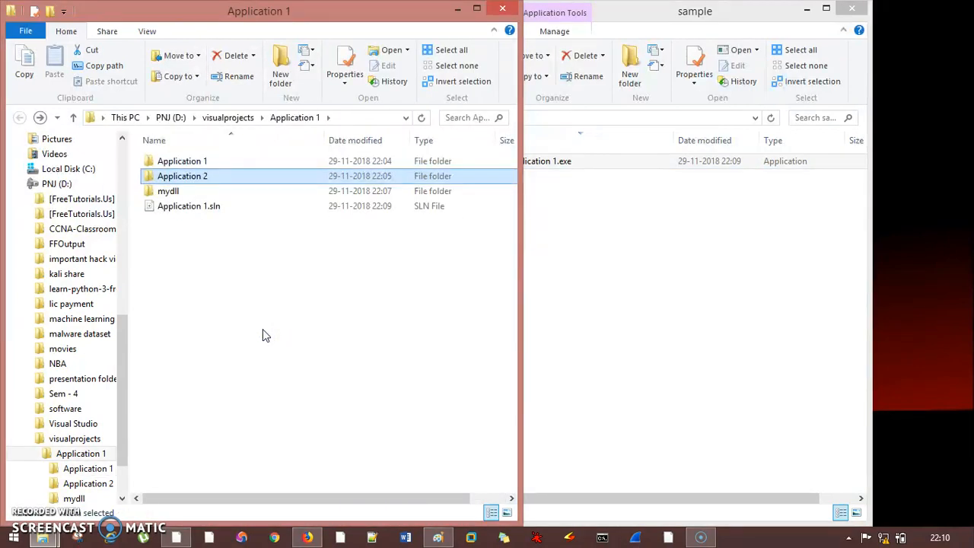
pyautogui.doubleClick(182, 176)
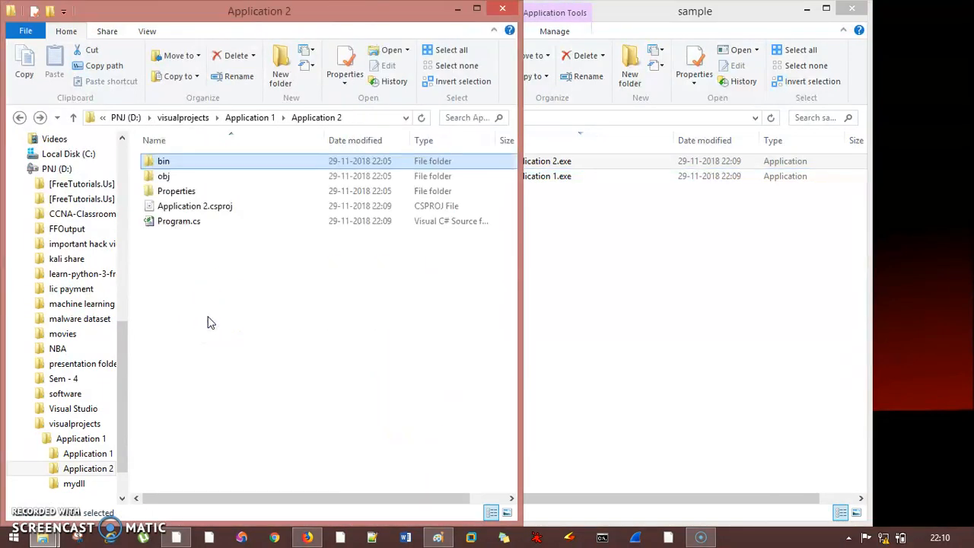
pyautogui.click(73, 469)
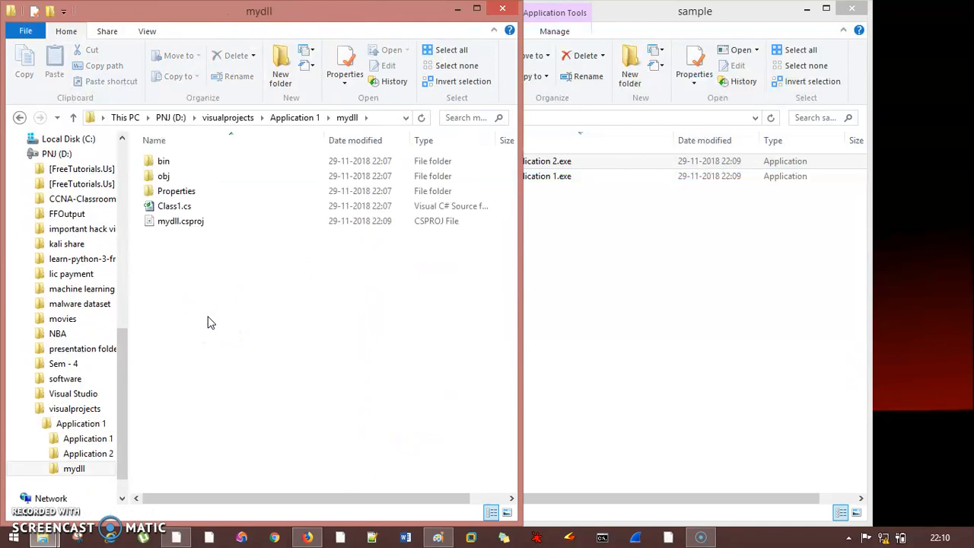
pyautogui.doubleClick(173, 161)
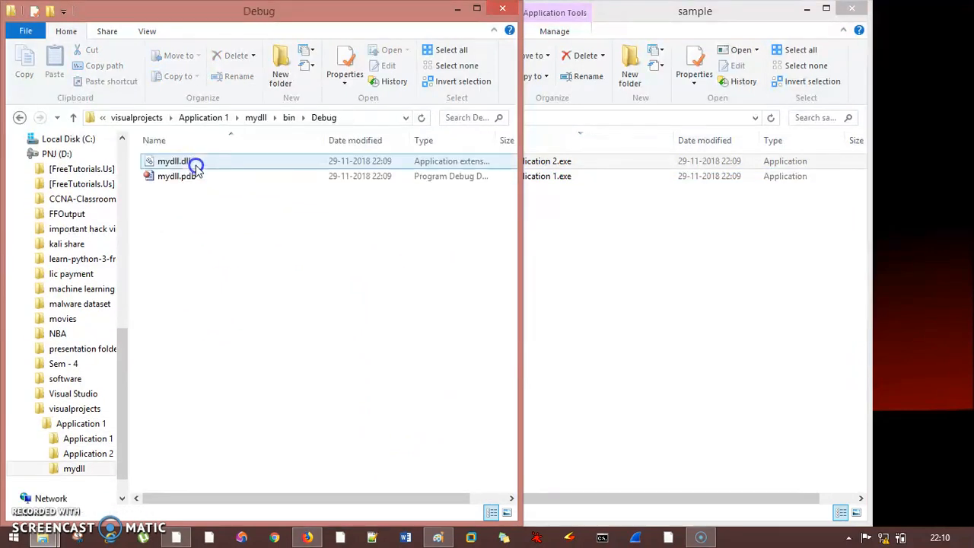
pyautogui.click(581, 264)
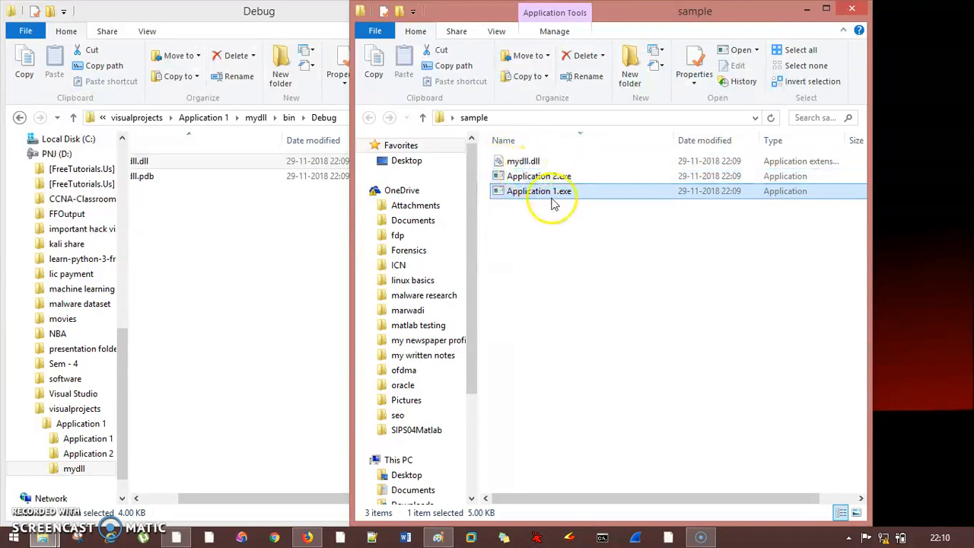
# Step: Run Application 1.exe and Application 2.exe, each printing "This is from my DLL"
pyautogui.doubleClick(539, 190)
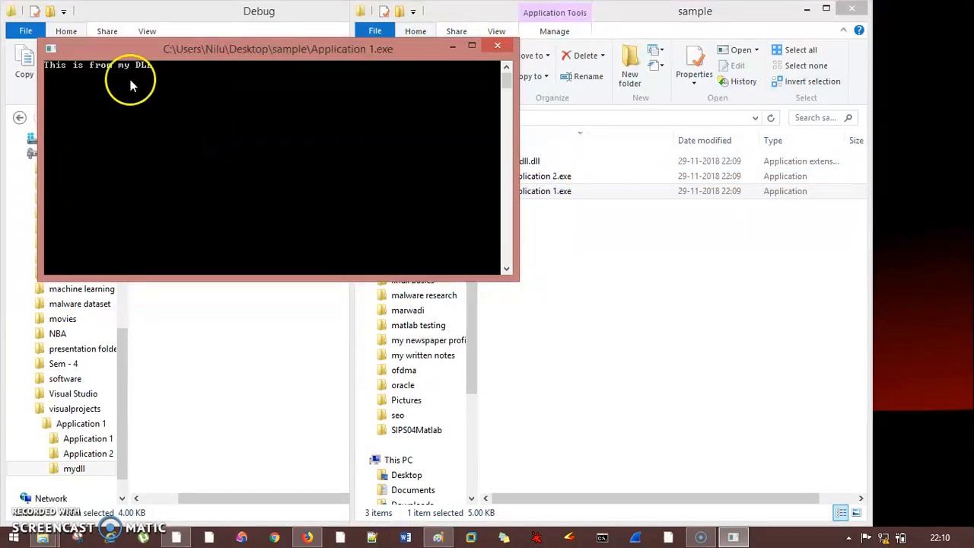
pyautogui.moveTo(296, 71)
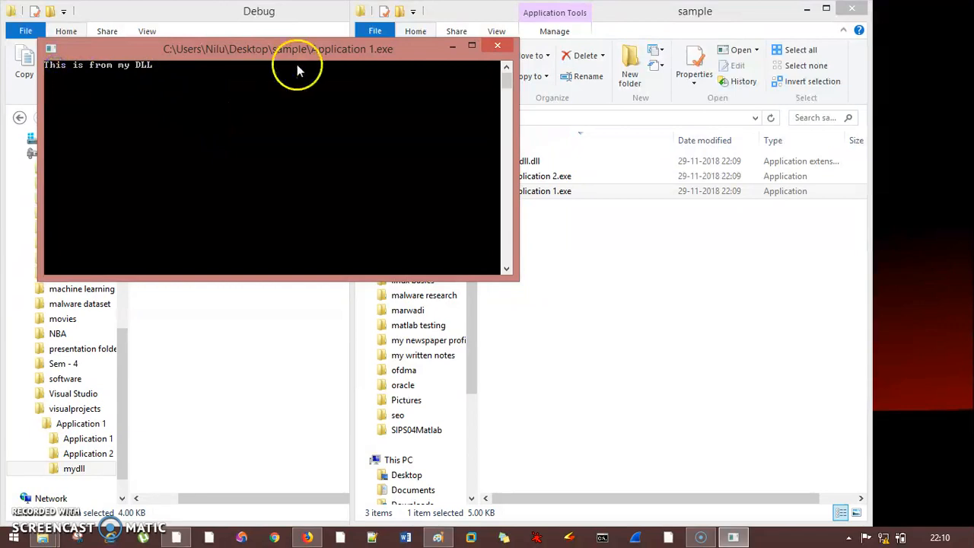
pyautogui.click(497, 45)
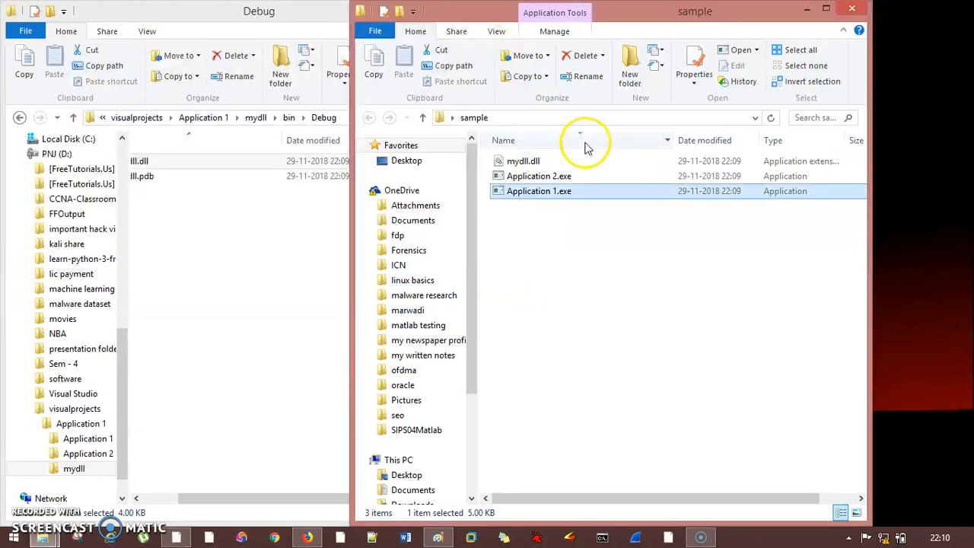
pyautogui.moveTo(539, 177)
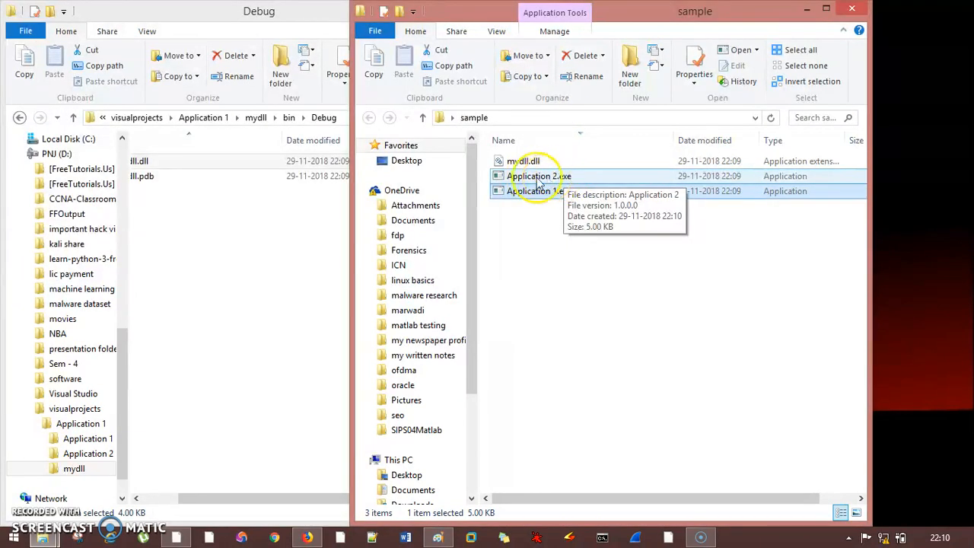
pyautogui.doubleClick(538, 177)
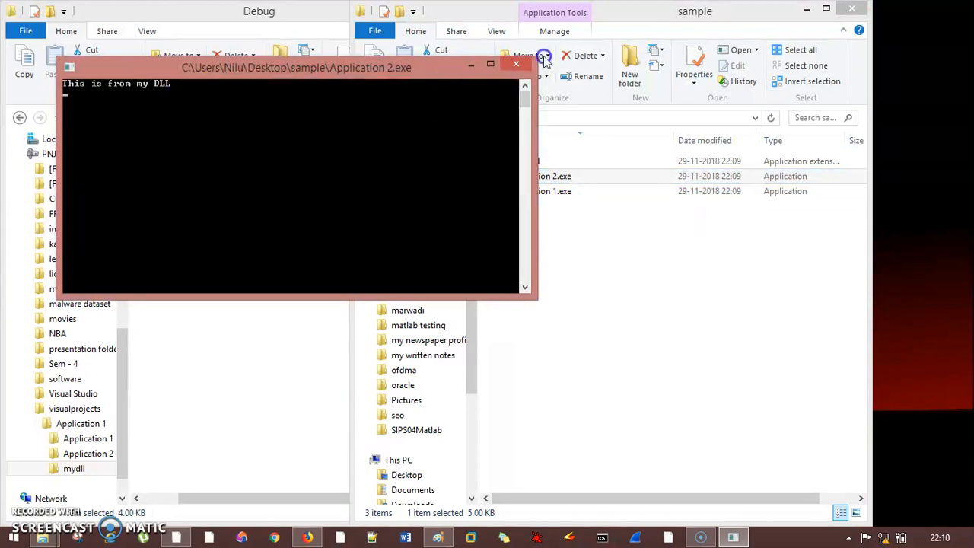
pyautogui.click(516, 64)
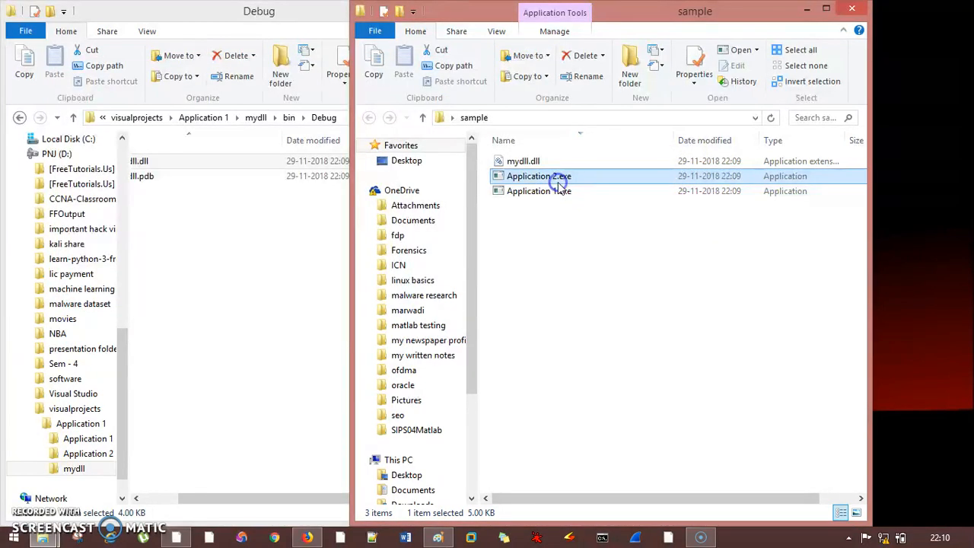
pyautogui.doubleClick(539, 176)
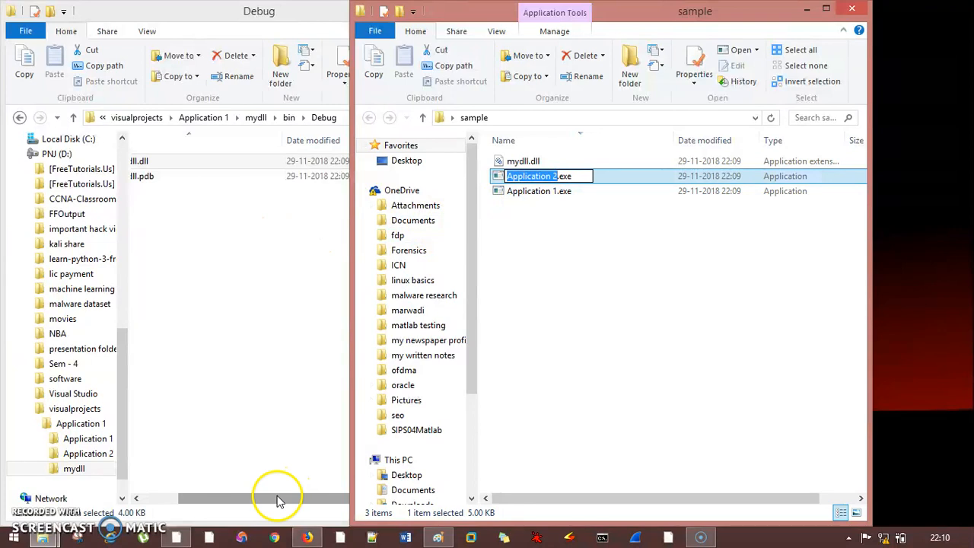
# Step: Switch back to the Paint window with the shared .dll DLL hell diagram
pyautogui.click(436, 538)
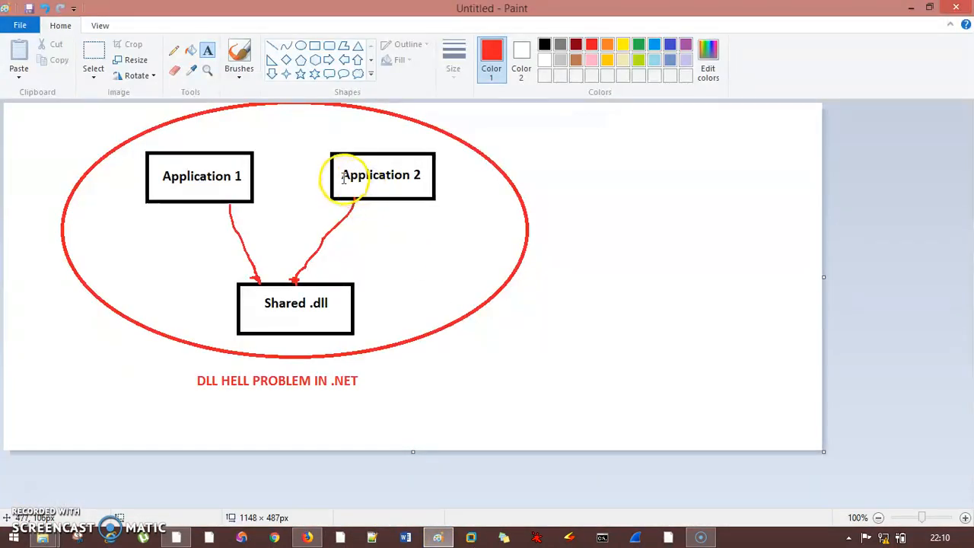
pyautogui.moveTo(368, 175)
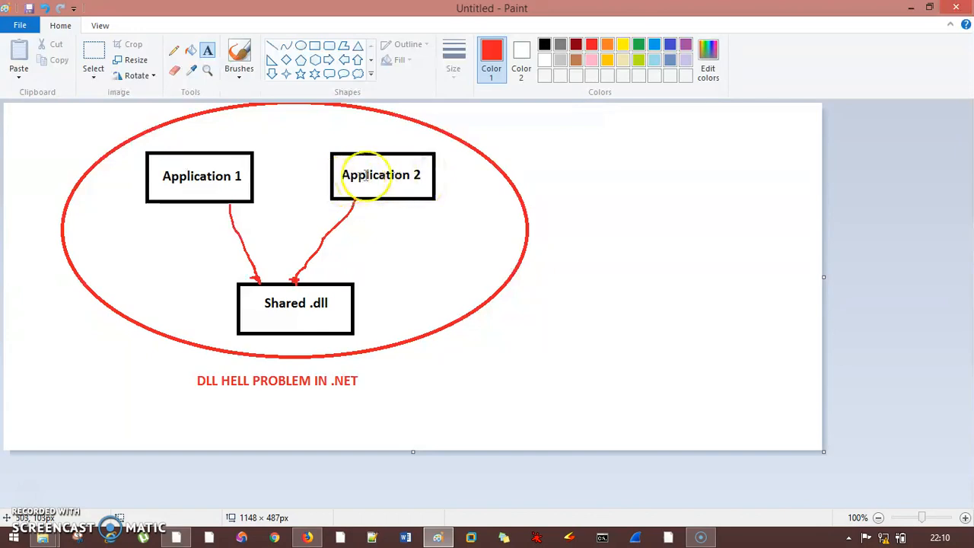
pyautogui.moveTo(886, 22)
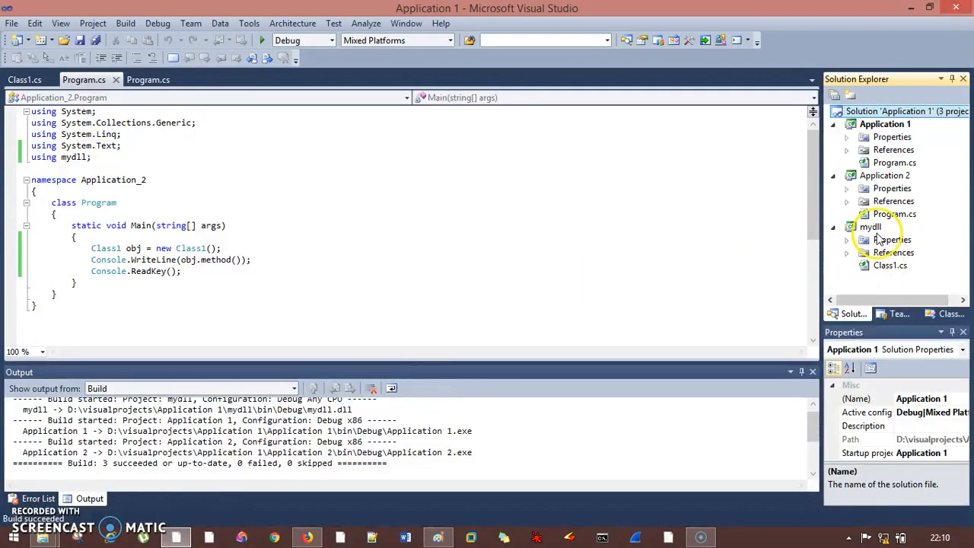
# Step: Edit mydll's Class1.cs so method() becomes method1()
pyautogui.click(891, 265)
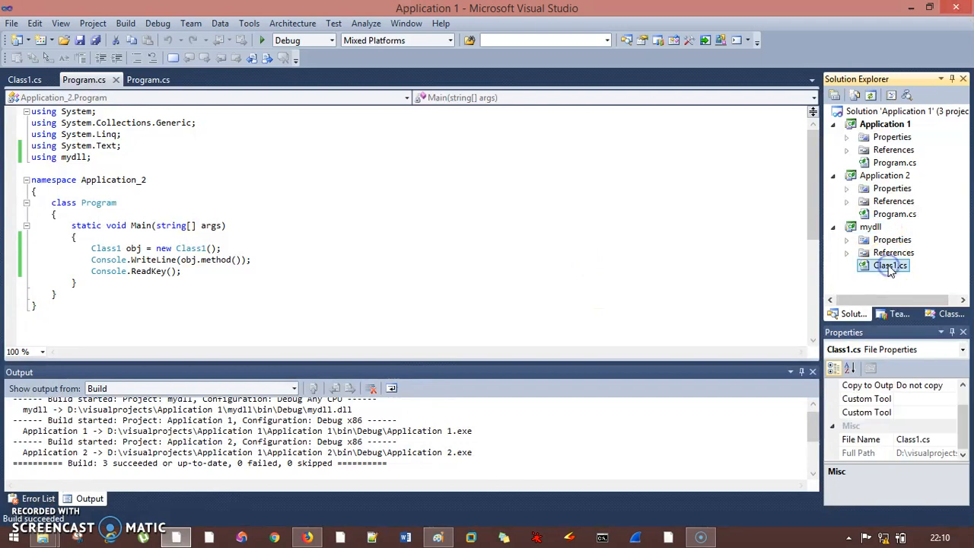
pyautogui.doubleClick(890, 265)
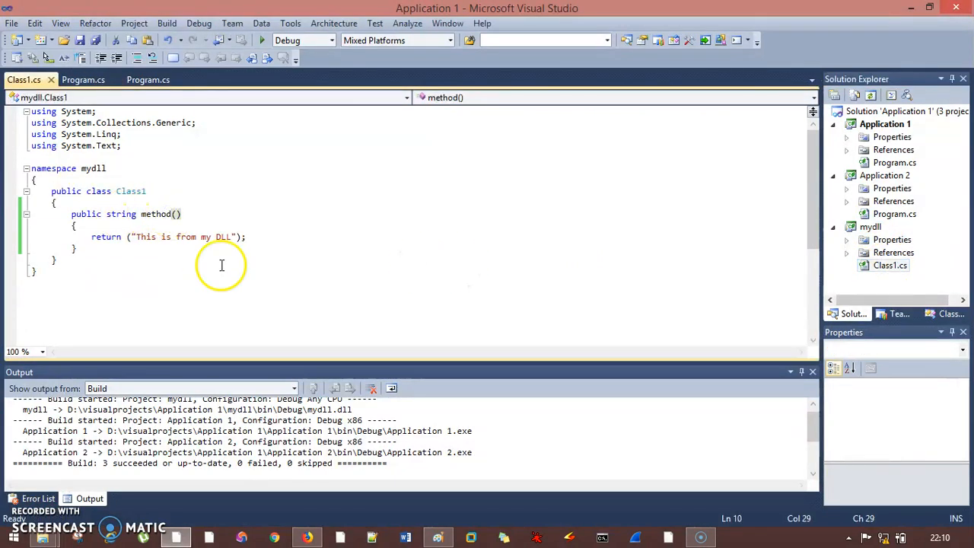
pyautogui.write('1')
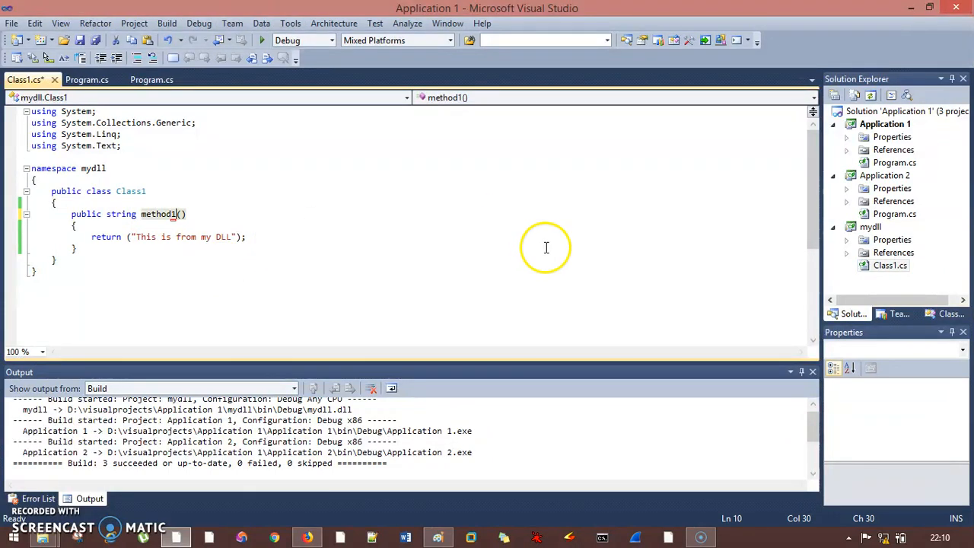
# Step: Rebuild the mydll project from Solution Explorer
pyautogui.rightClick(871, 226)
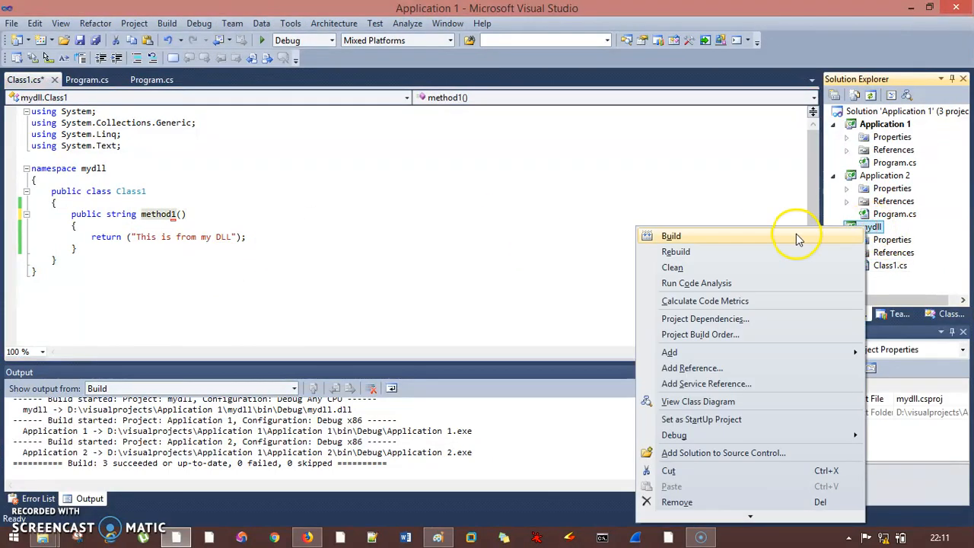
pyautogui.click(670, 235)
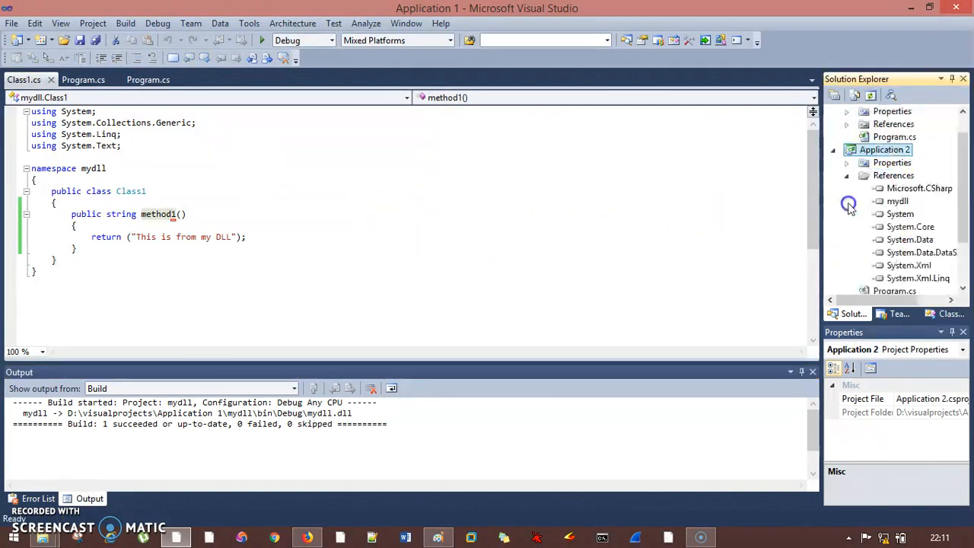
# Step: Replace Application 2's outdated mydll reference with a fresh mydll project reference
pyautogui.click(919, 189)
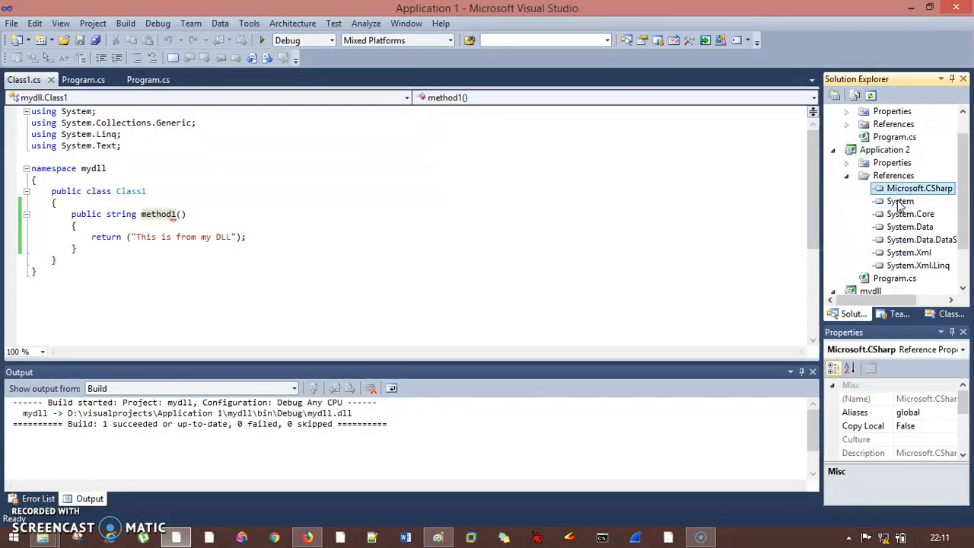
pyautogui.rightClick(893, 175)
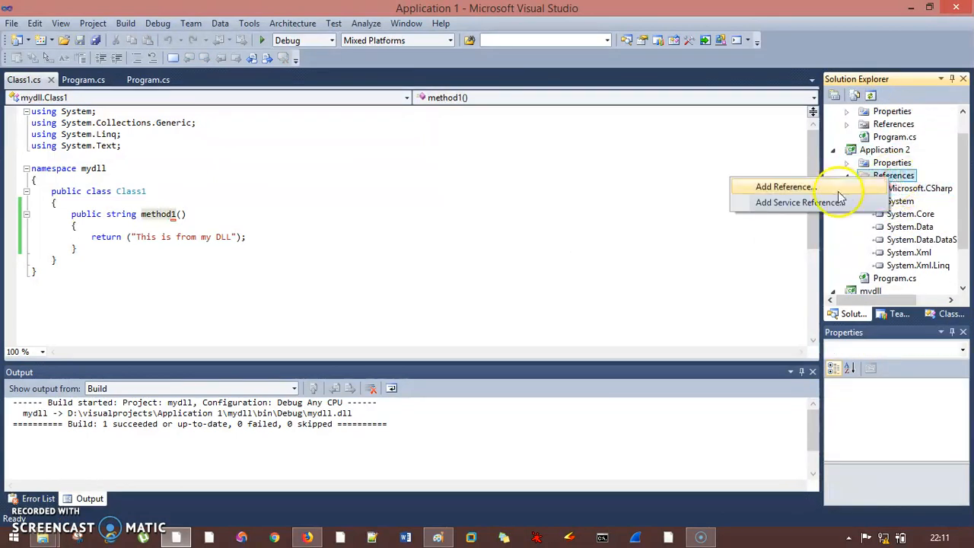
pyautogui.click(782, 186)
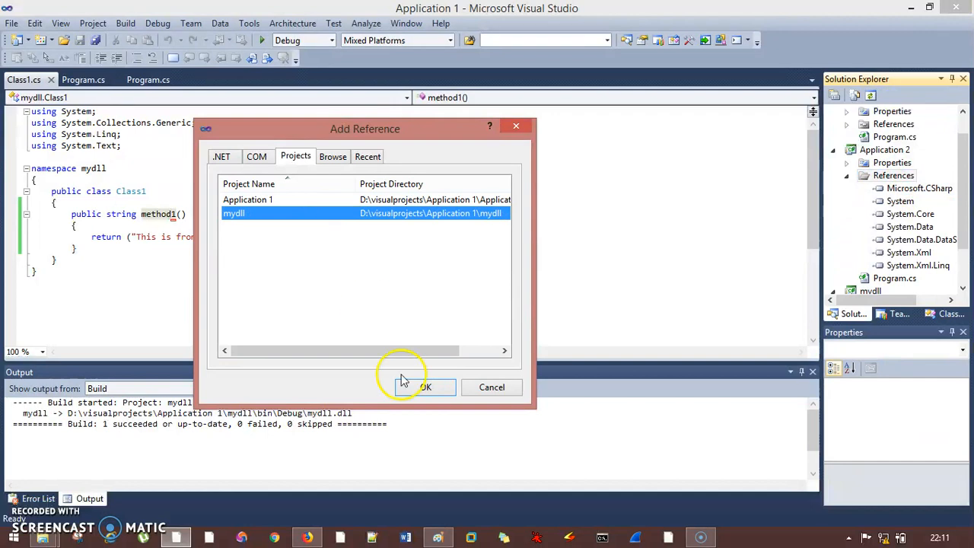
pyautogui.click(426, 387)
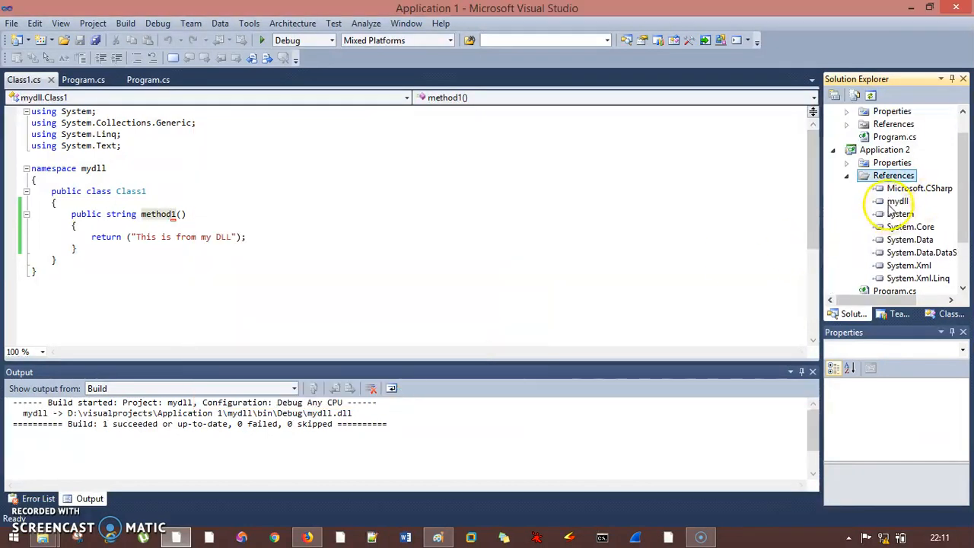
# Step: Collapse Application 2's references and return to its Main calling obj.method1()
pyautogui.click(894, 175)
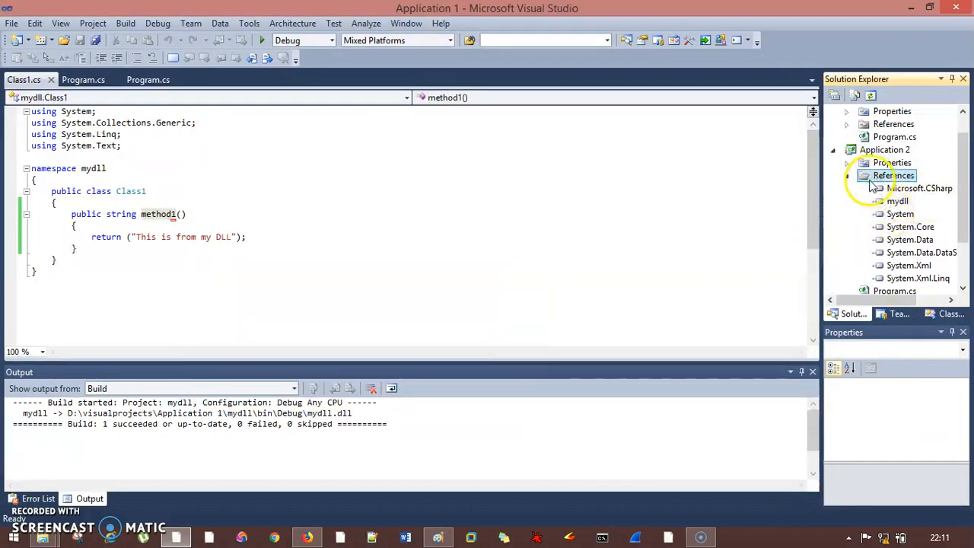
pyautogui.click(846, 175)
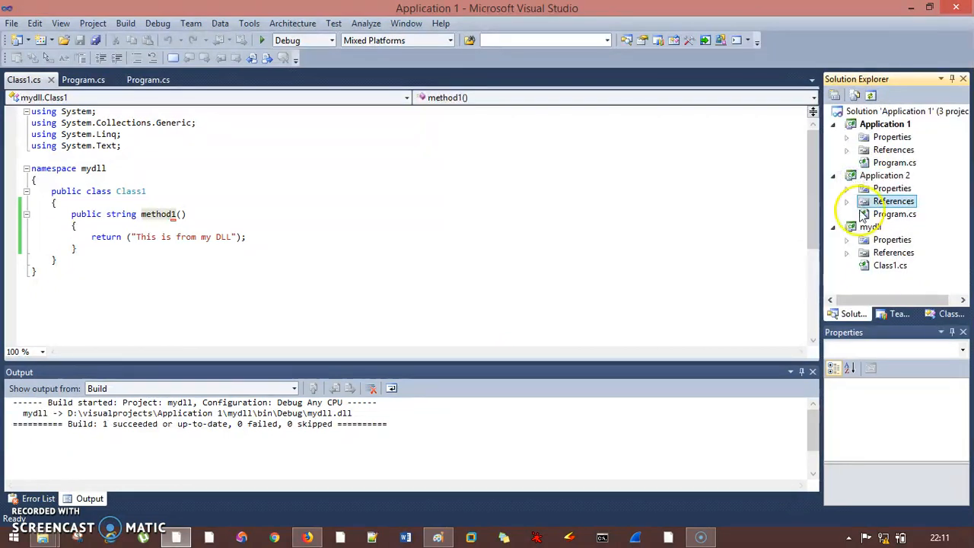
pyautogui.click(83, 79)
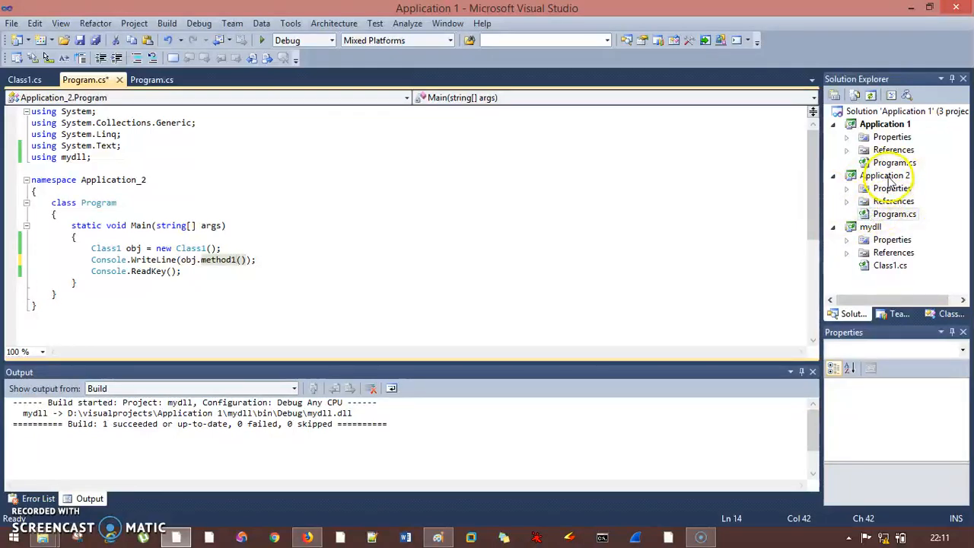
# Step: Rebuild the whole solution so mydll and Application 2 compile with method1
pyautogui.click(886, 175)
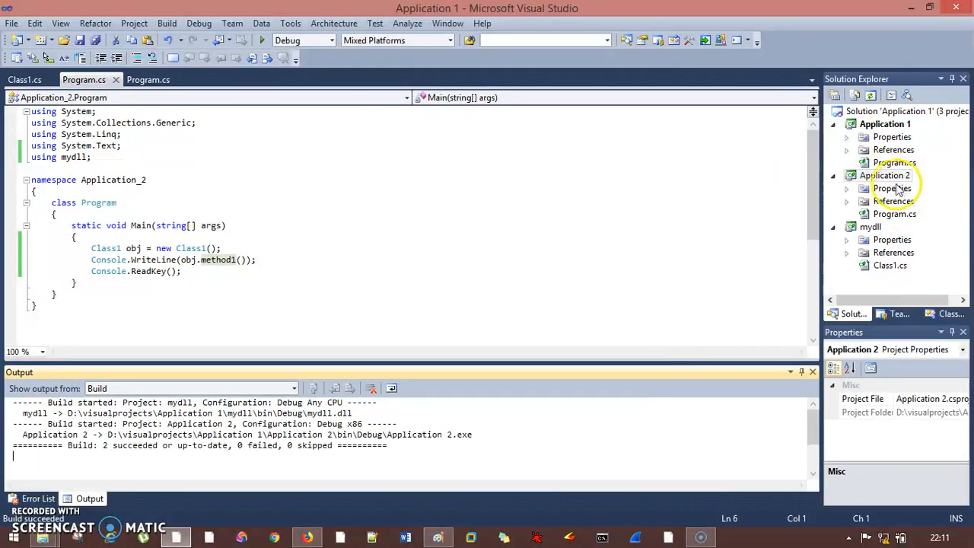
pyautogui.rightClick(900, 111)
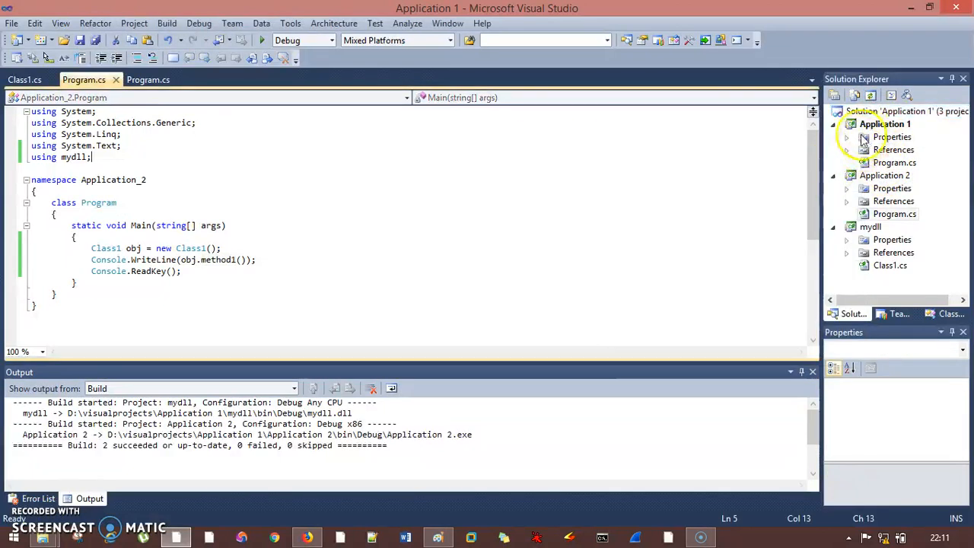
pyautogui.moveTo(873, 129)
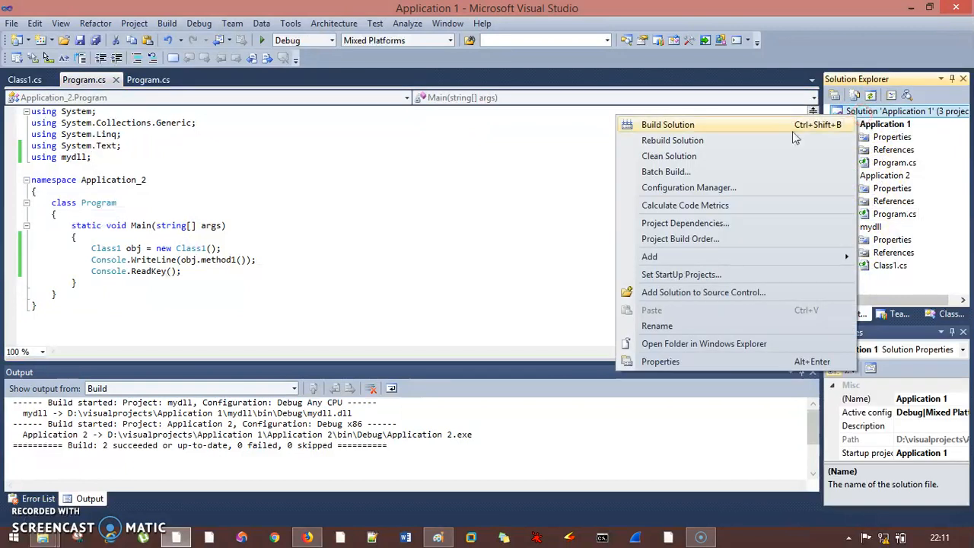
pyautogui.moveTo(799, 140)
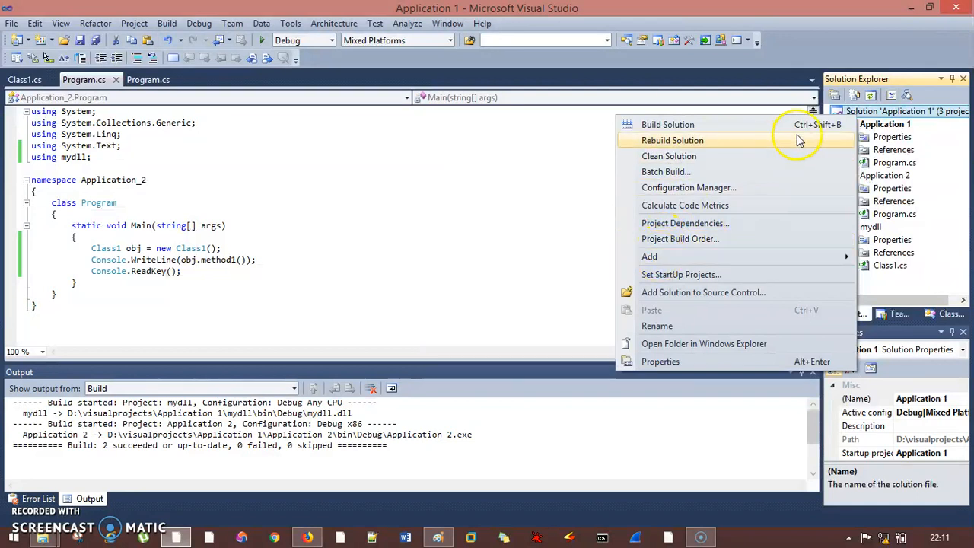
pyautogui.click(439, 537)
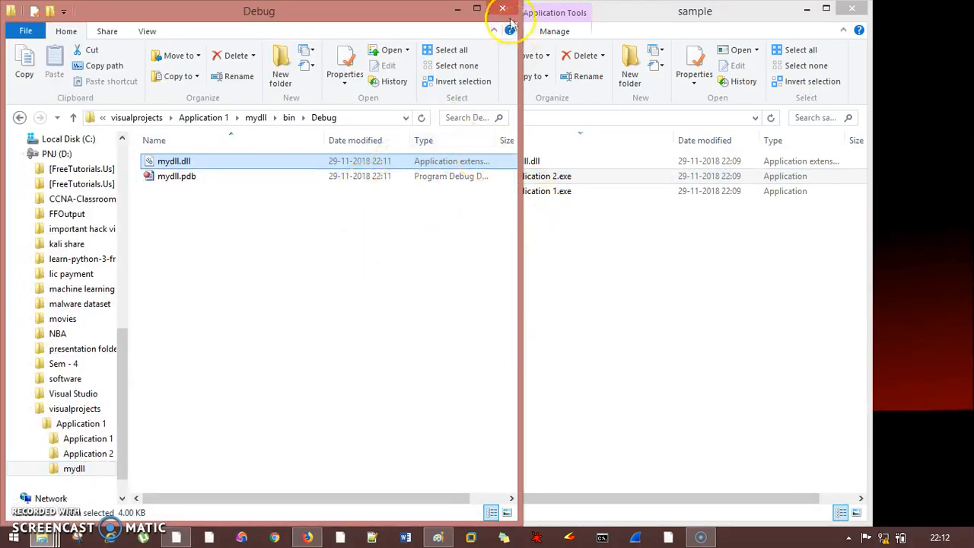
# Step: Delete the old Application 2.exe and mydll.dll from the sample folder, keeping Application 1.exe
pyautogui.click(502, 9)
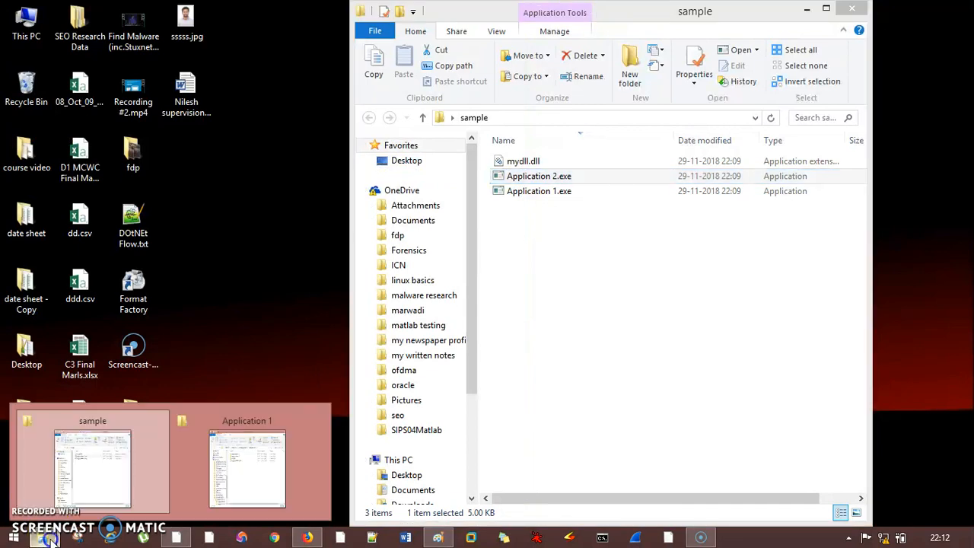
pyautogui.click(247, 468)
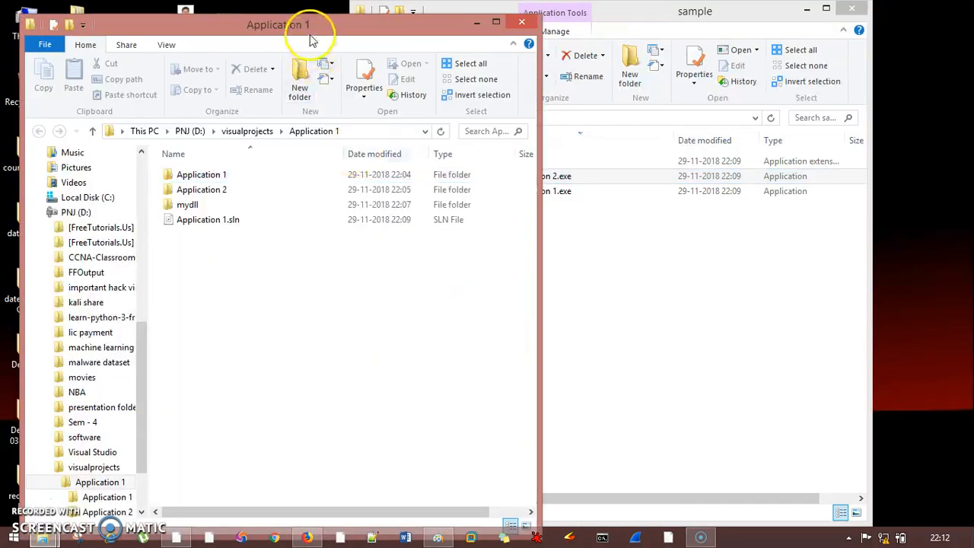
pyautogui.click(539, 177)
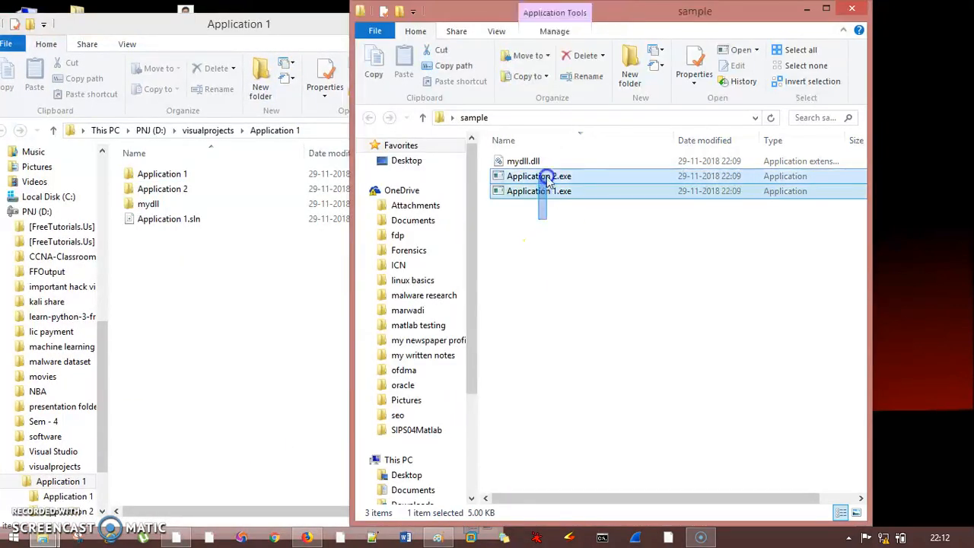
pyautogui.click(581, 55)
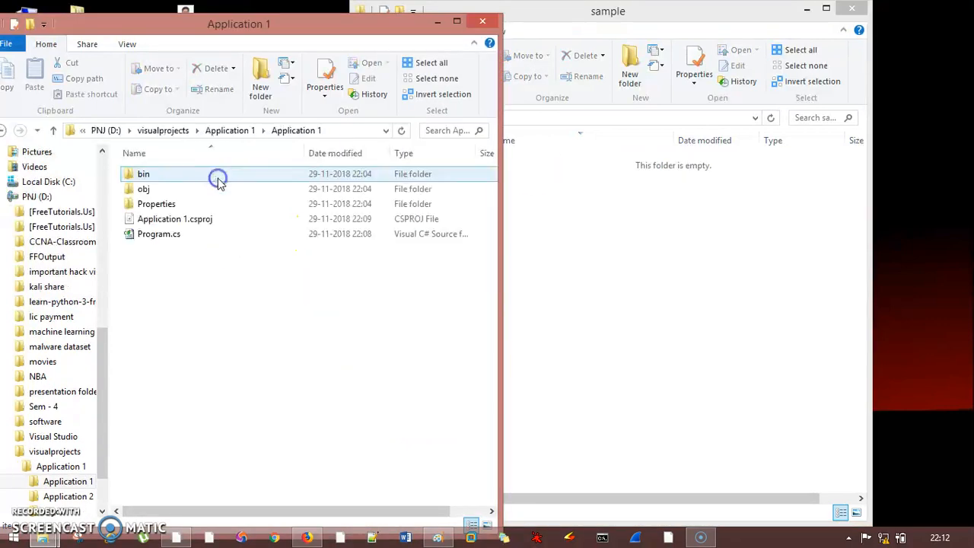
# Step: Copy the freshly built Application 2.exe and mydll.dll from their bin\Debug folders into sample
pyautogui.doubleClick(143, 174)
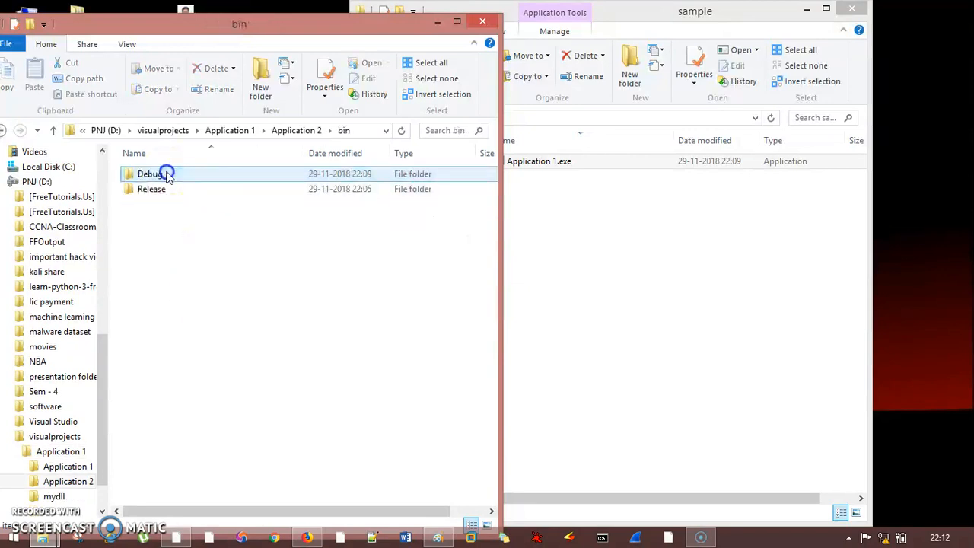
pyautogui.doubleClick(149, 174)
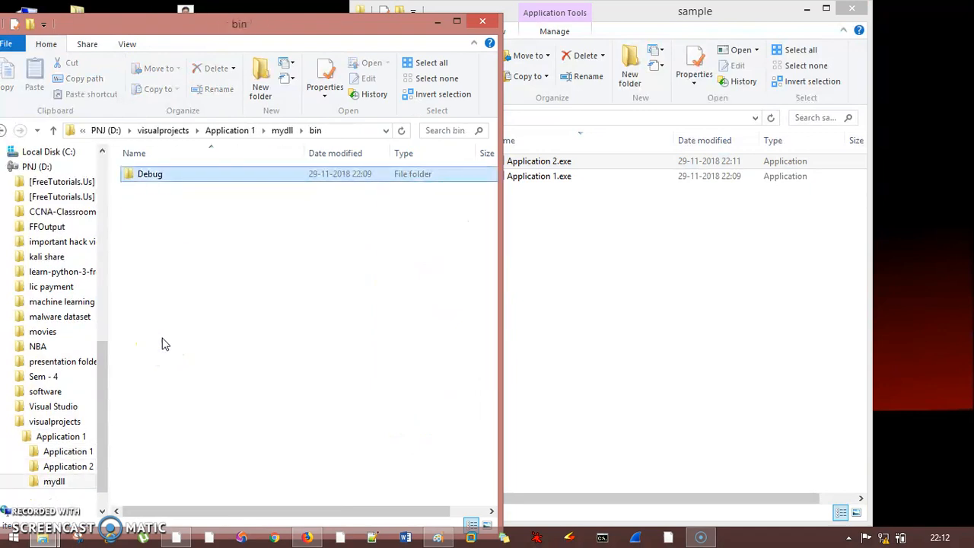
pyautogui.doubleClick(149, 174)
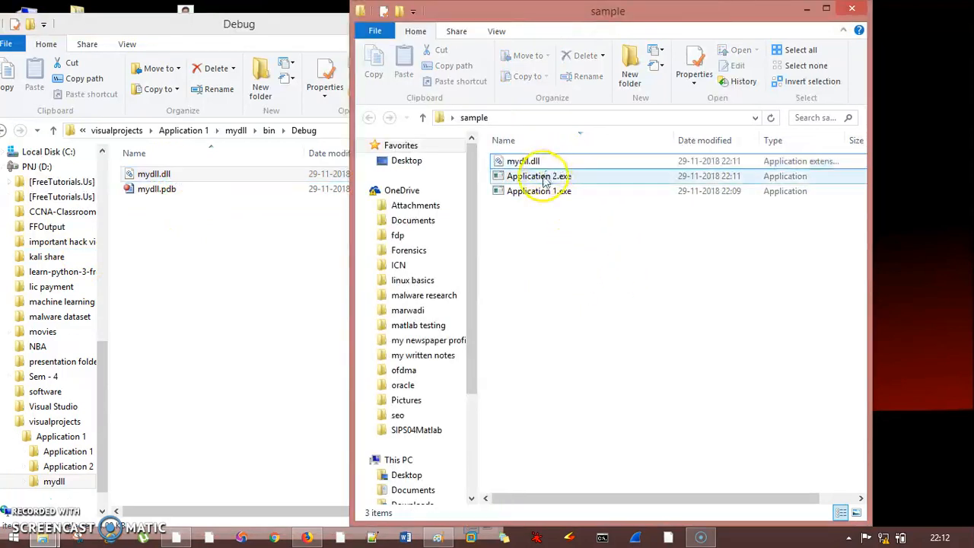
# Step: Run Application 2.exe (prints "This is from my DLL"), then Application 1.exe, which crashes with MissingMethodException
pyautogui.doubleClick(538, 176)
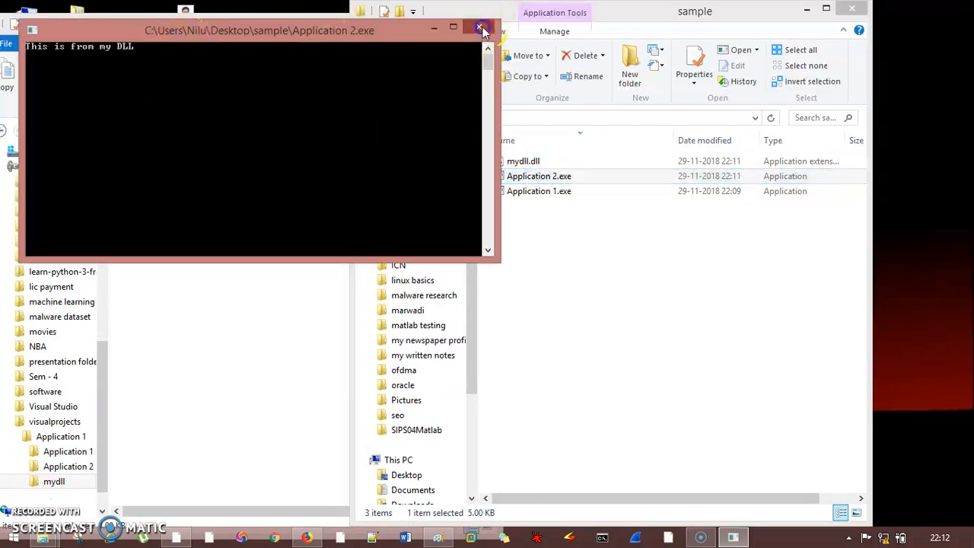
pyautogui.click(481, 31)
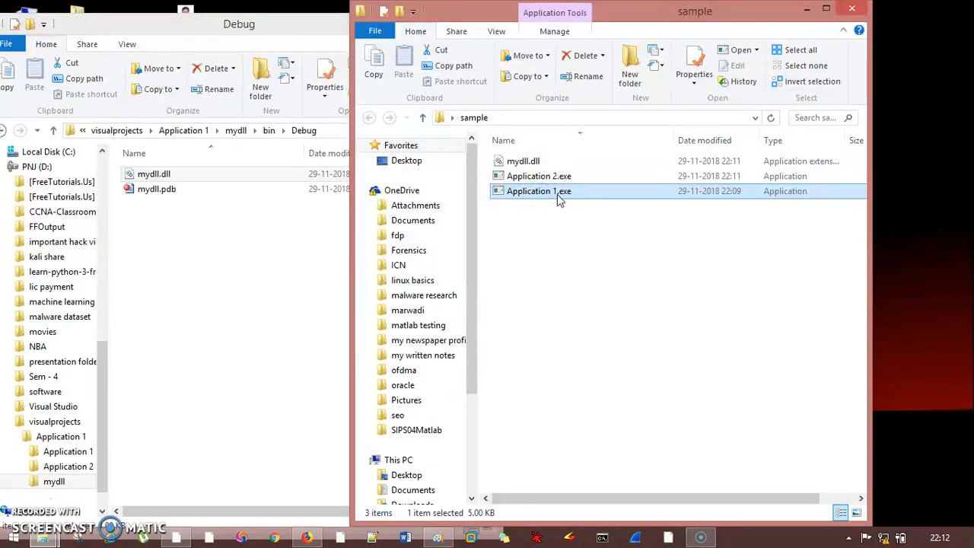
pyautogui.doubleClick(539, 192)
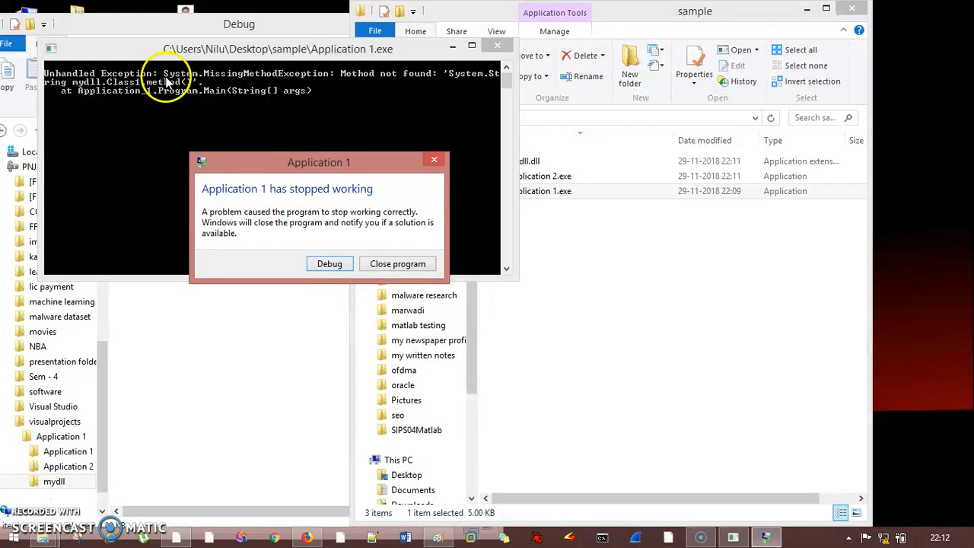
pyautogui.moveTo(180, 79)
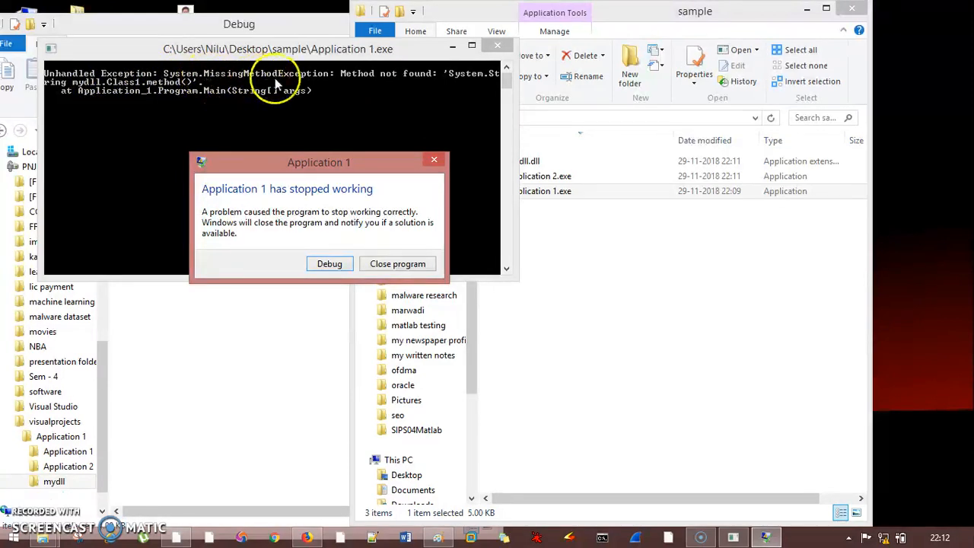
pyautogui.moveTo(259, 84)
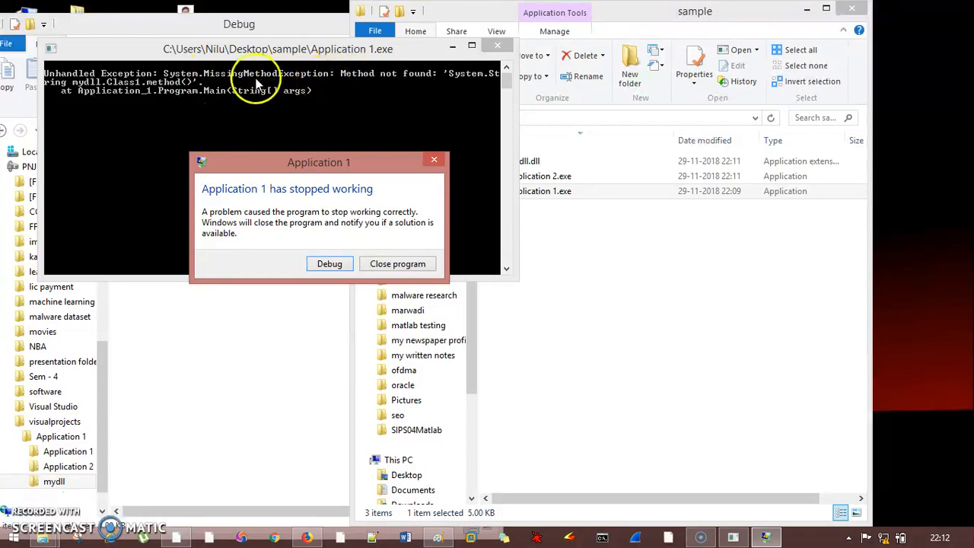
pyautogui.moveTo(322, 103)
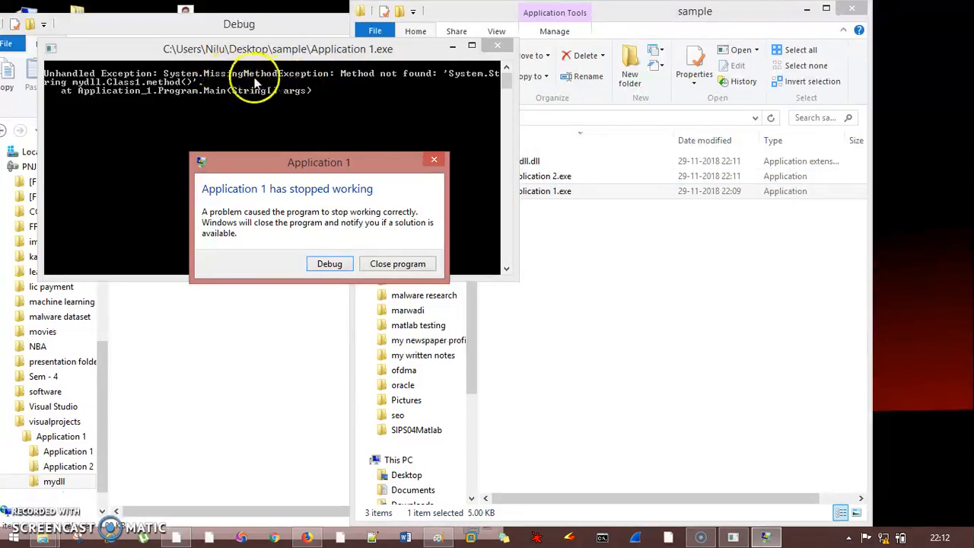
pyautogui.moveTo(490, 107)
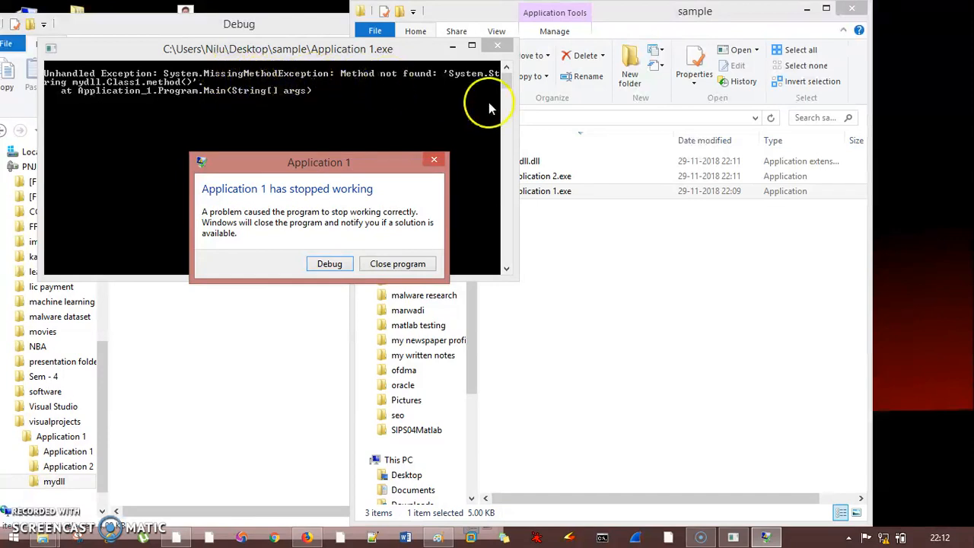
pyautogui.moveTo(353, 74)
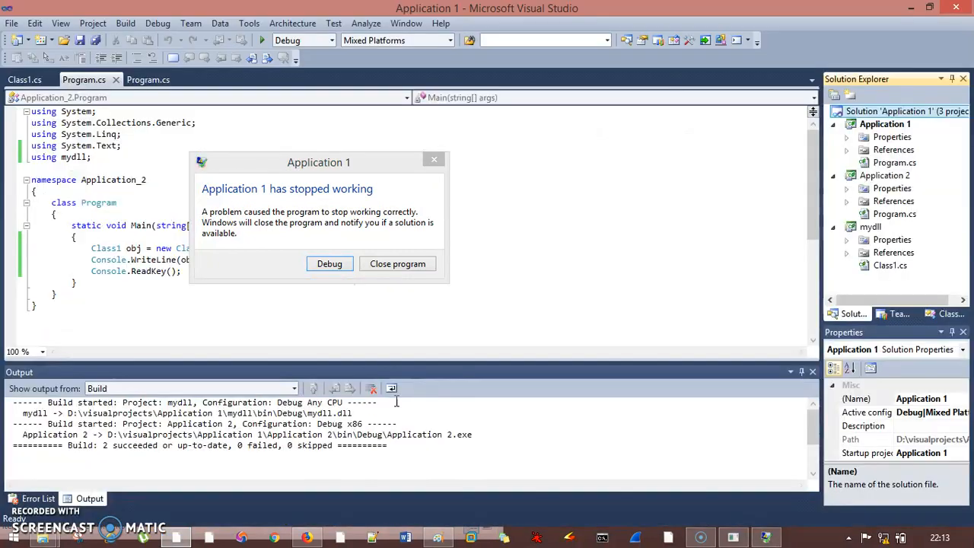
# Step: Show Application 1's Program.cs still calling the old obj.method()
pyautogui.click(397, 263)
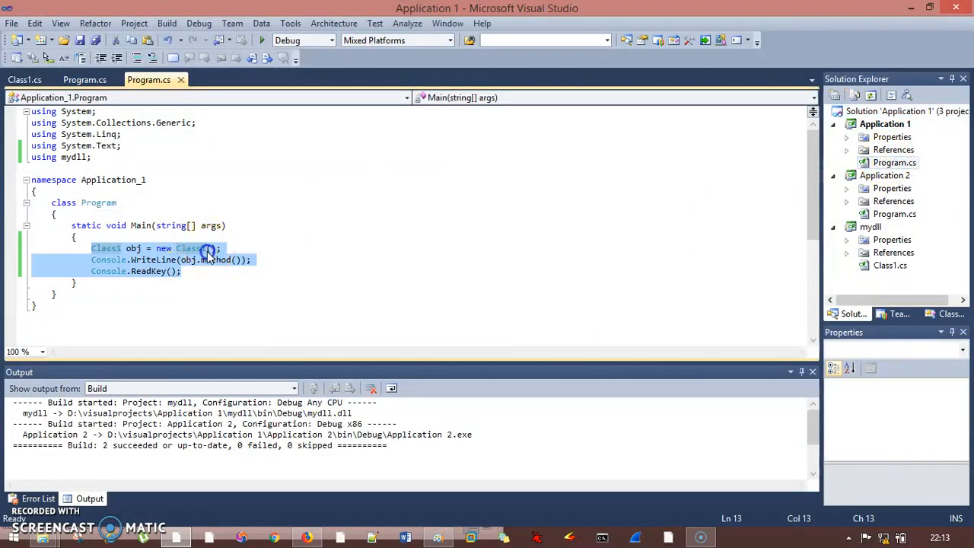
pyautogui.click(220, 259)
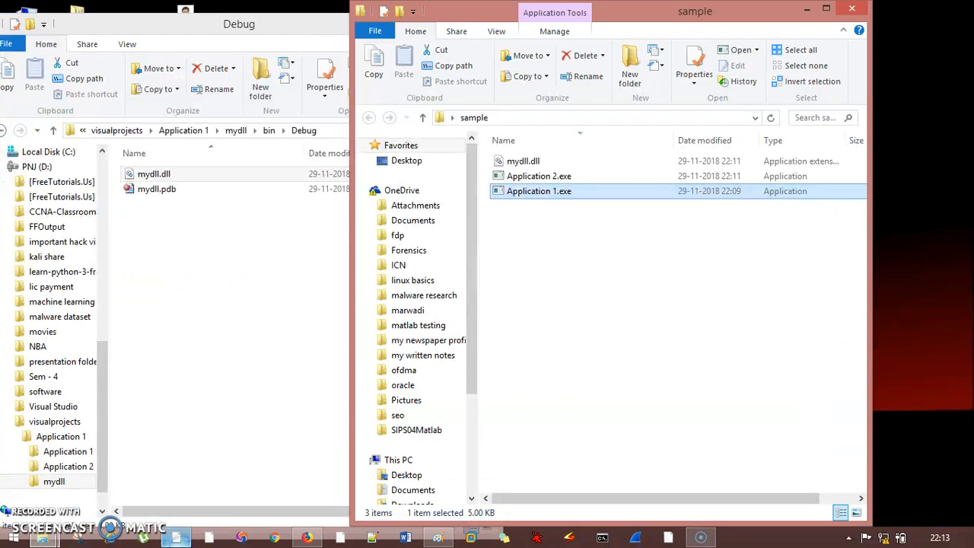
pyautogui.doubleClick(539, 191)
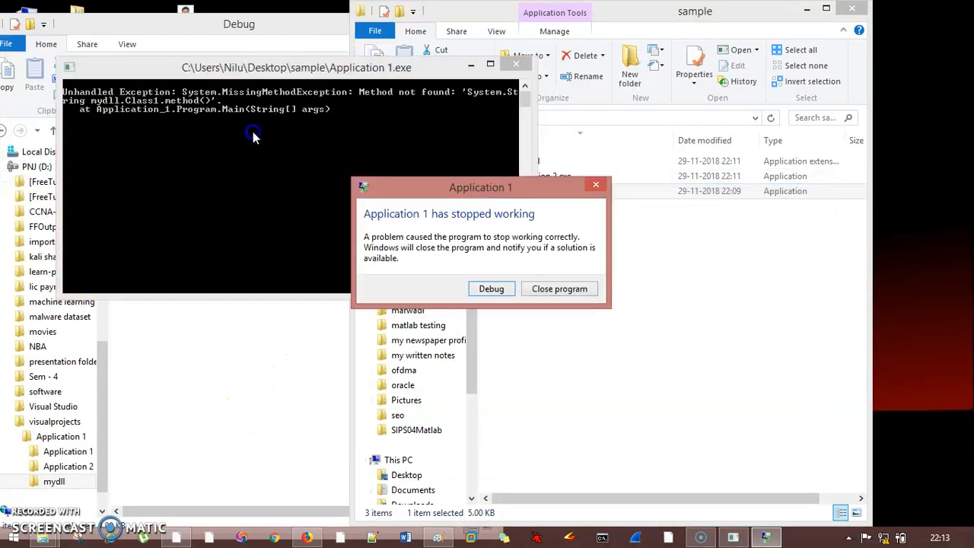
pyautogui.moveTo(140, 104)
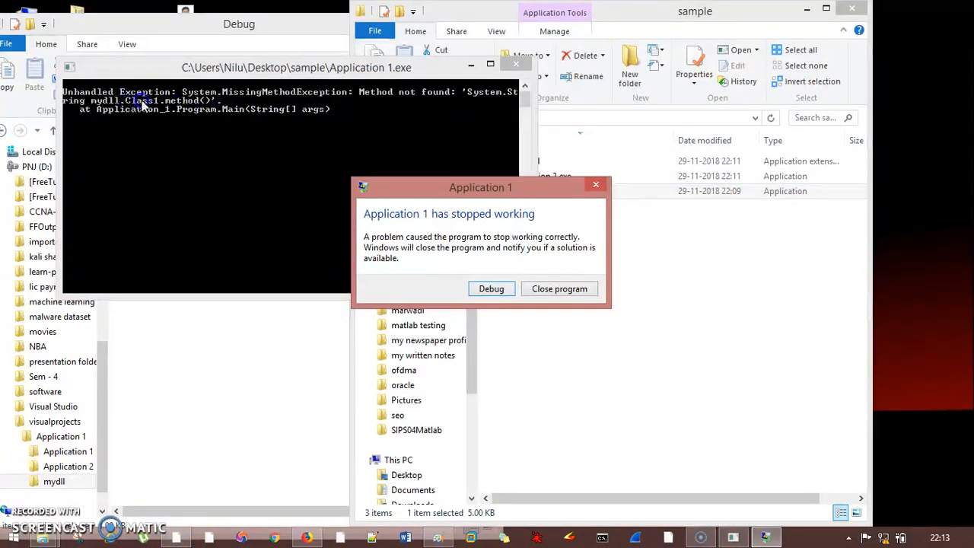
pyautogui.moveTo(196, 100)
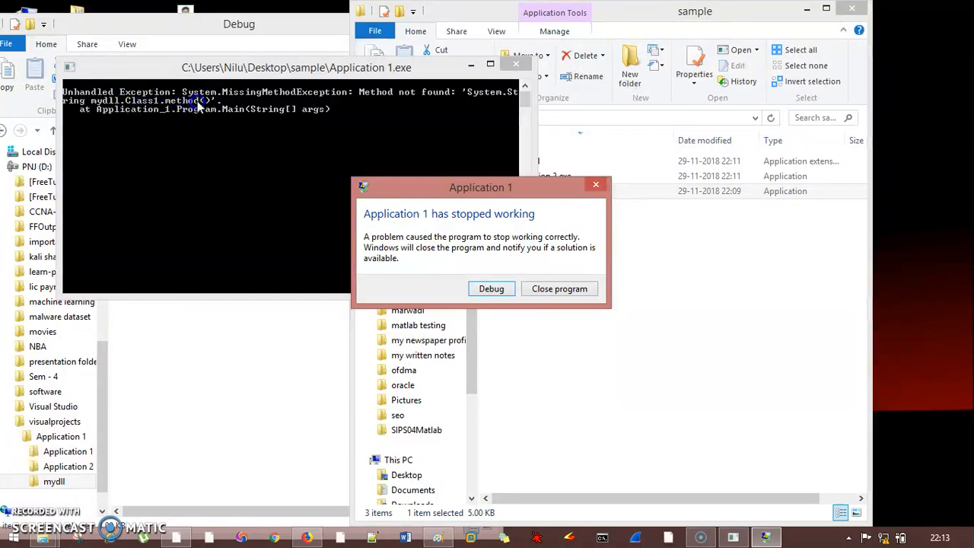
pyautogui.moveTo(373, 99)
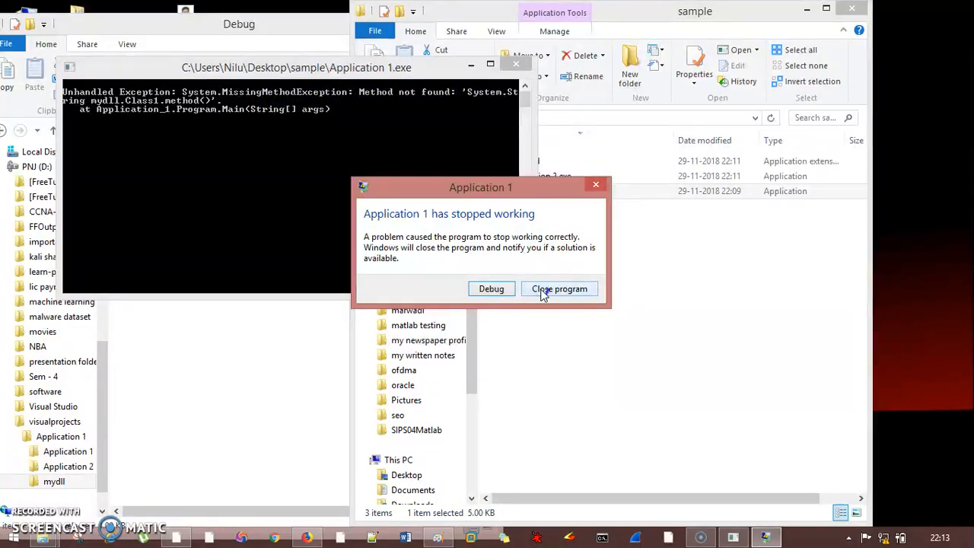
pyautogui.click(560, 289)
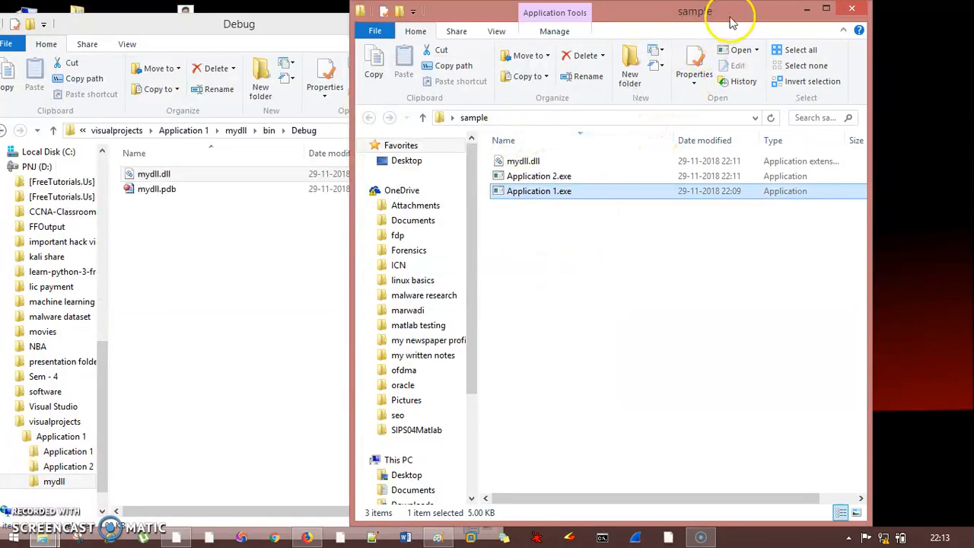